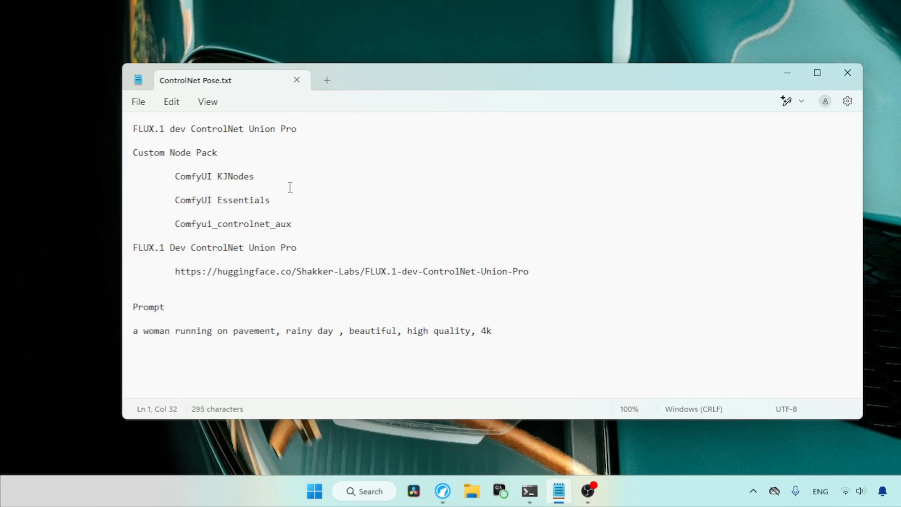
{"action": "mouse_move", "coordinate": [241, 171]}
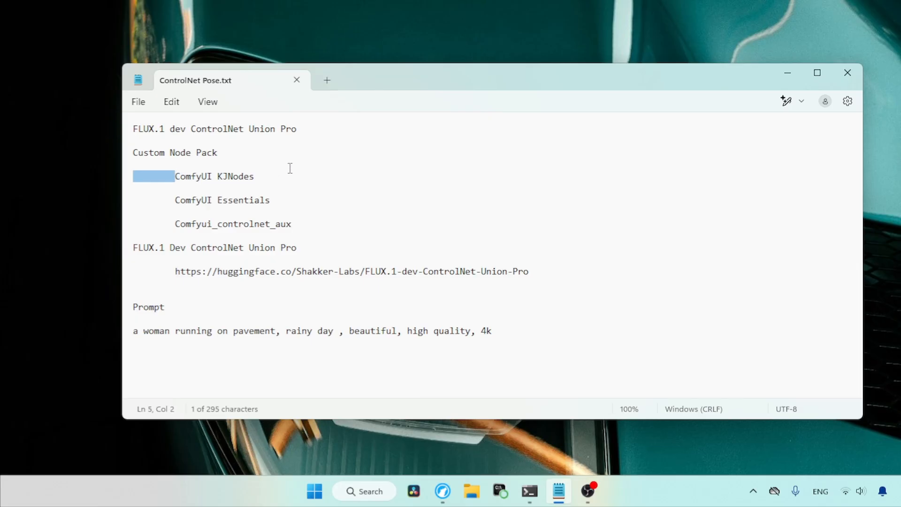
- Note the ComfyUI Essentials and controlnet_aux packs and follow the ControlNet Union Pro model link
{"action": "double_click", "coordinate": [222, 199]}
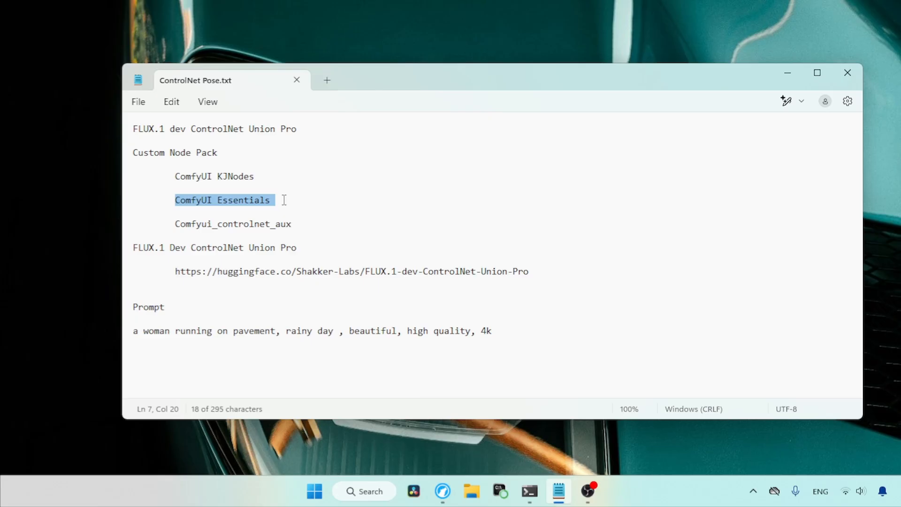
{"action": "left_click", "coordinate": [171, 223]}
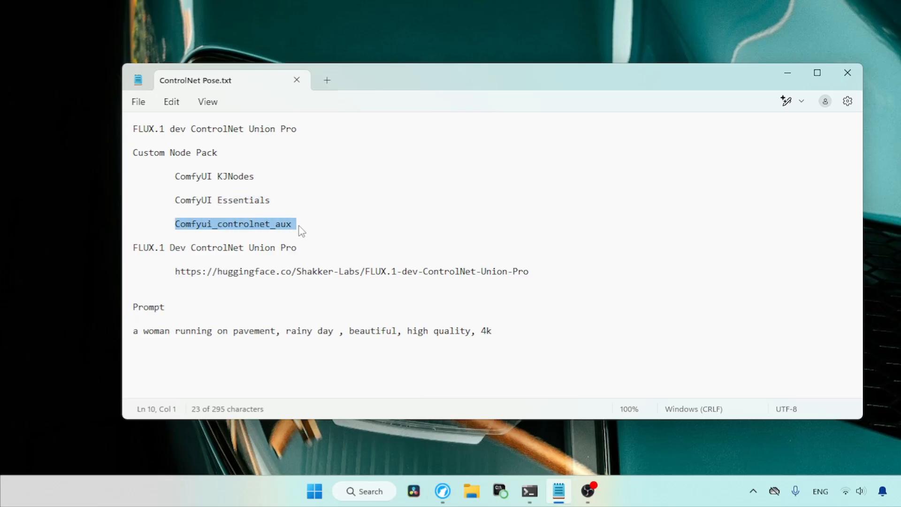
{"action": "left_click", "coordinate": [555, 271]}
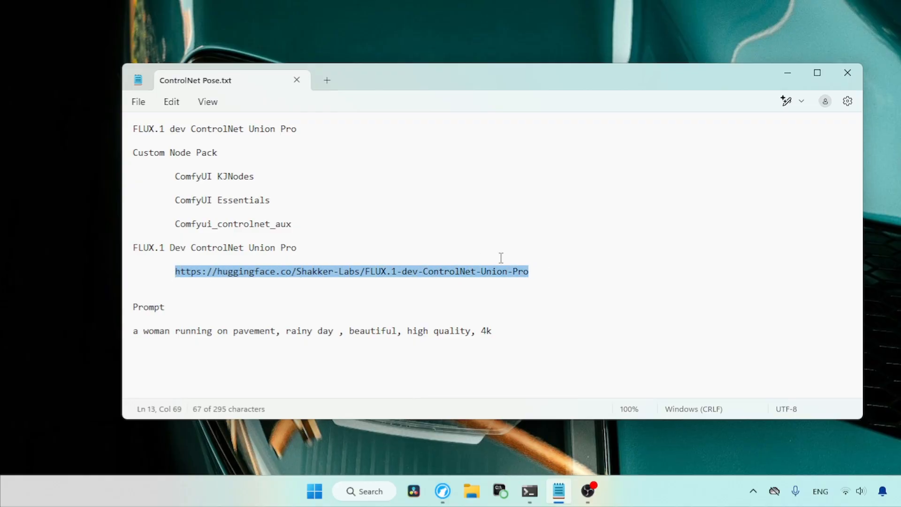
{"action": "left_click", "coordinate": [442, 491]}
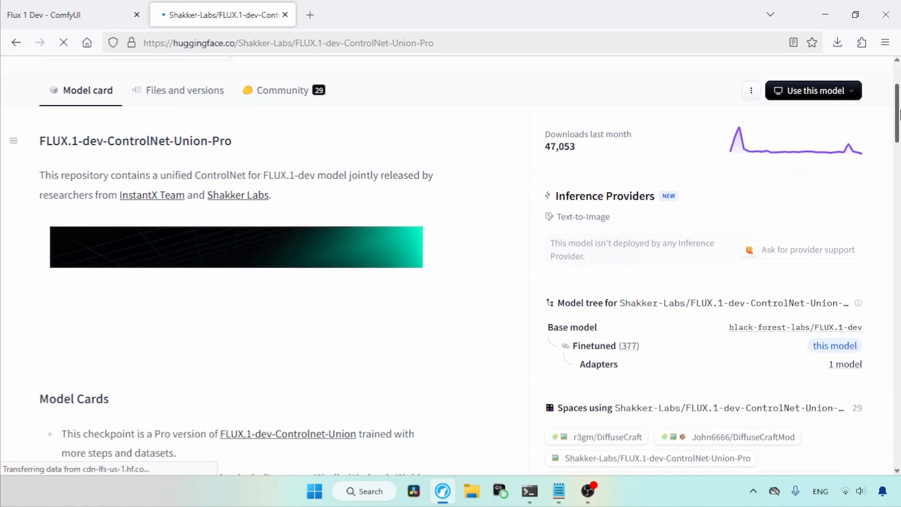
- Browse the model card and switch to the repository's Files and versions list
{"action": "scroll", "scroll_direction": "down", "scroll_amount": 3}
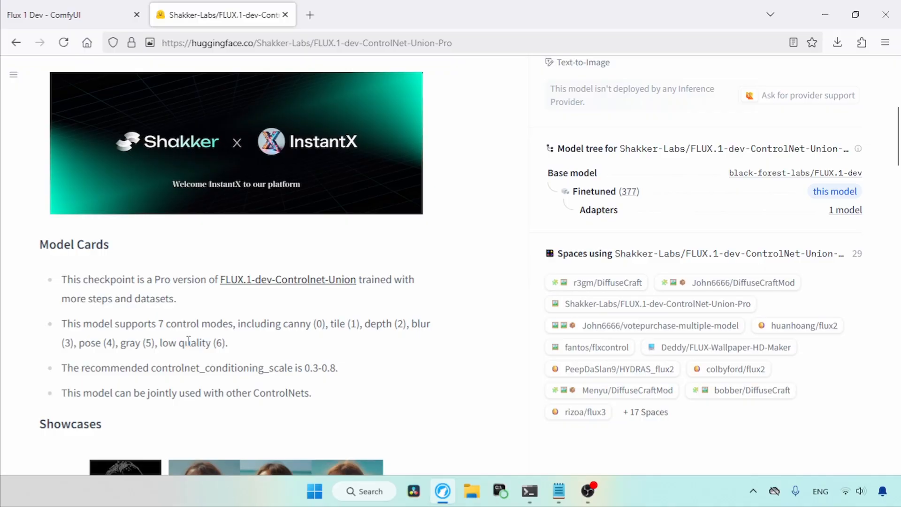
{"action": "mouse_move", "coordinate": [196, 346]}
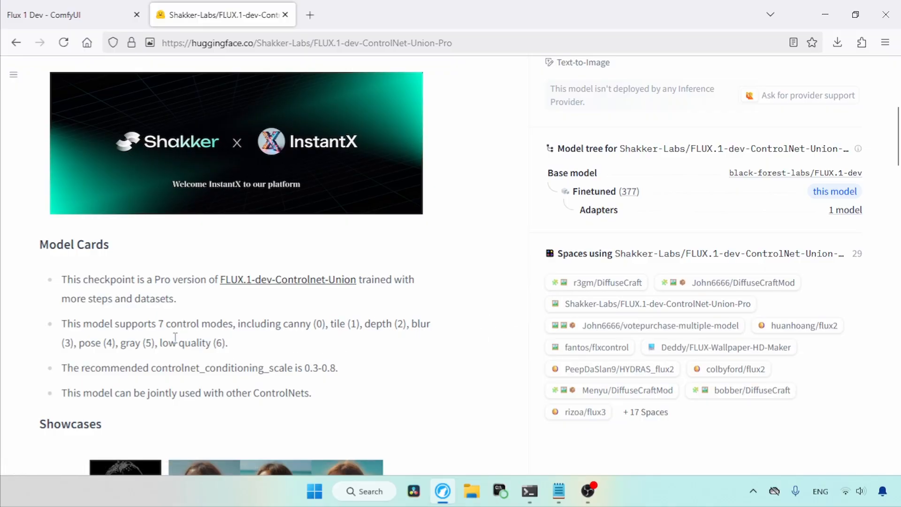
{"action": "scroll", "scroll_direction": "down", "scroll_amount": 3}
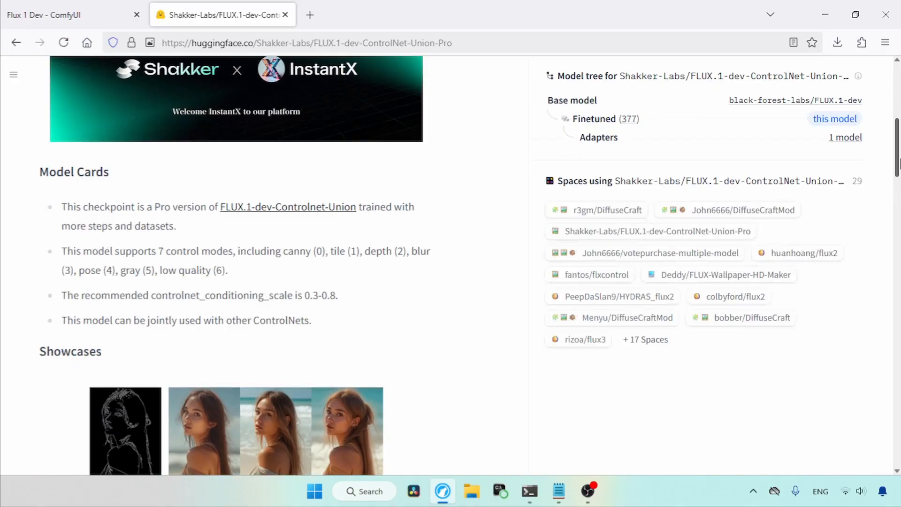
{"action": "left_click", "coordinate": [184, 219]}
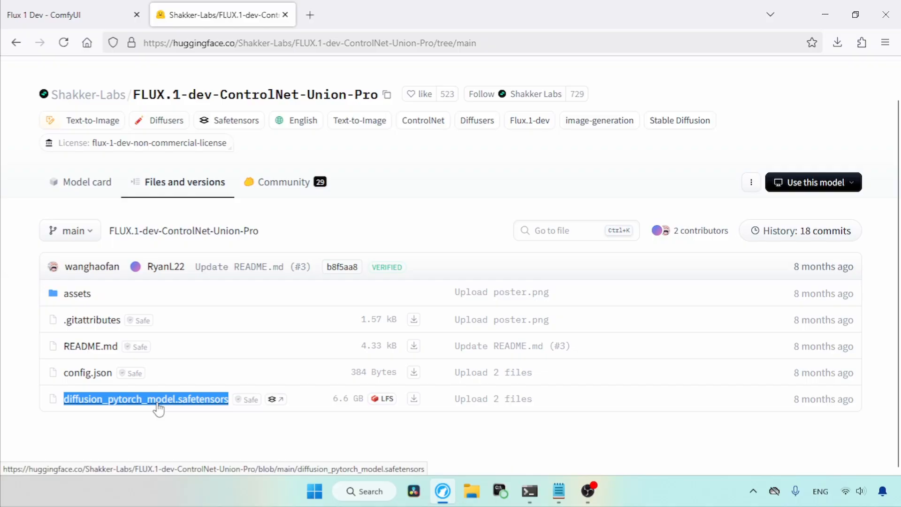
{"action": "mouse_move", "coordinate": [305, 401]}
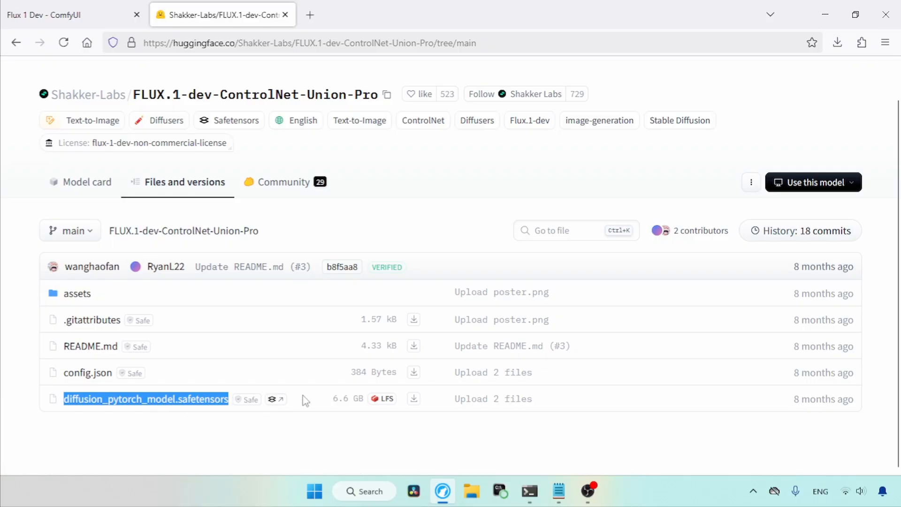
{"action": "mouse_move", "coordinate": [414, 399]}
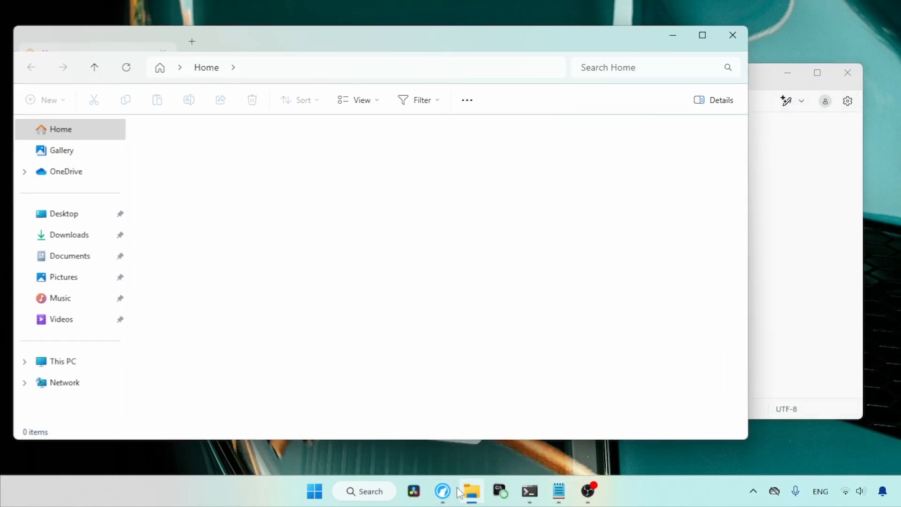
- Navigate Downloads > ComfyUI_windows_portable > ComfyUI > models > controlnet
{"action": "left_click", "coordinate": [70, 234]}
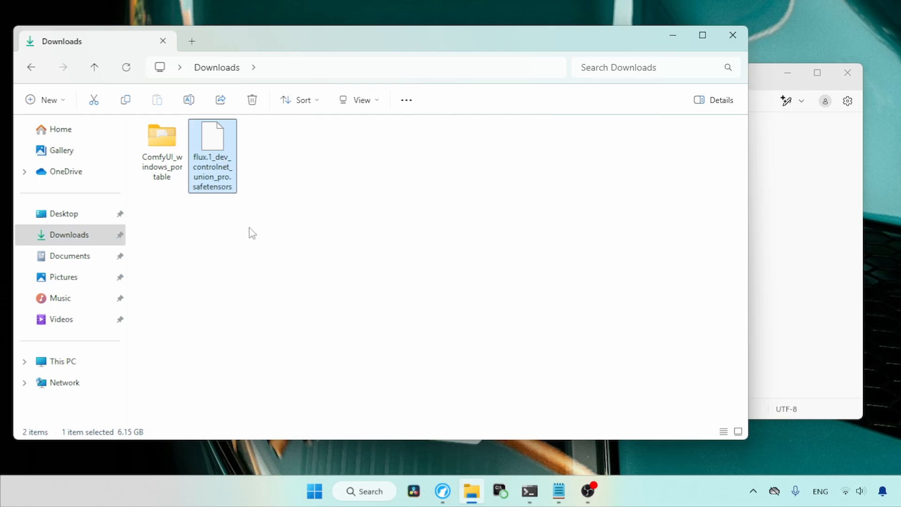
{"action": "double_click", "coordinate": [162, 136]}
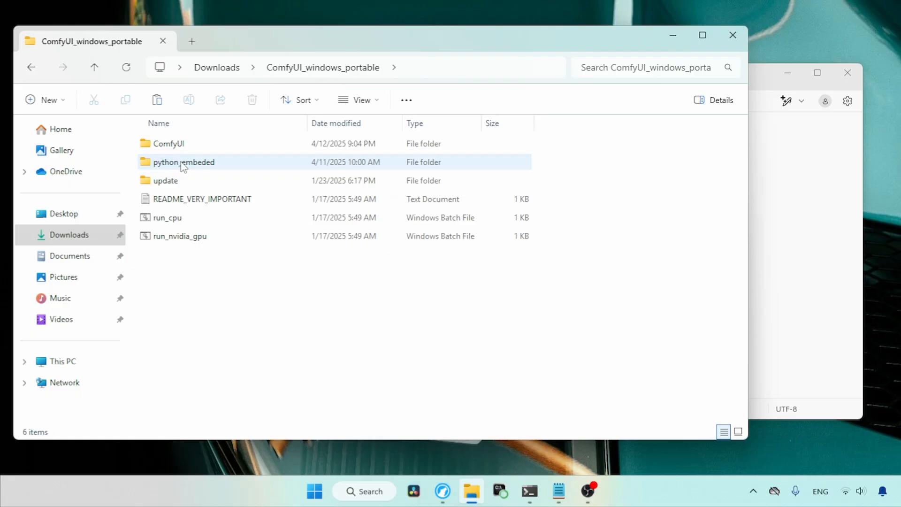
{"action": "double_click", "coordinate": [169, 143]}
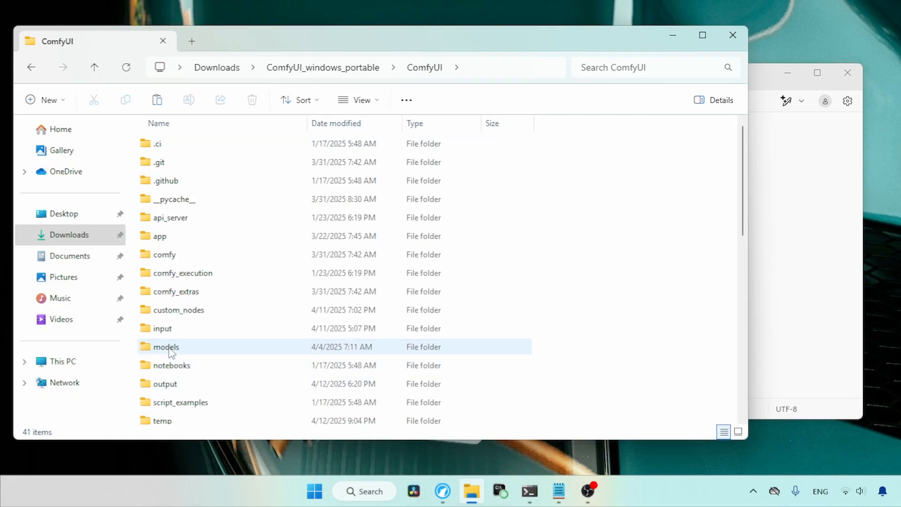
{"action": "double_click", "coordinate": [165, 347]}
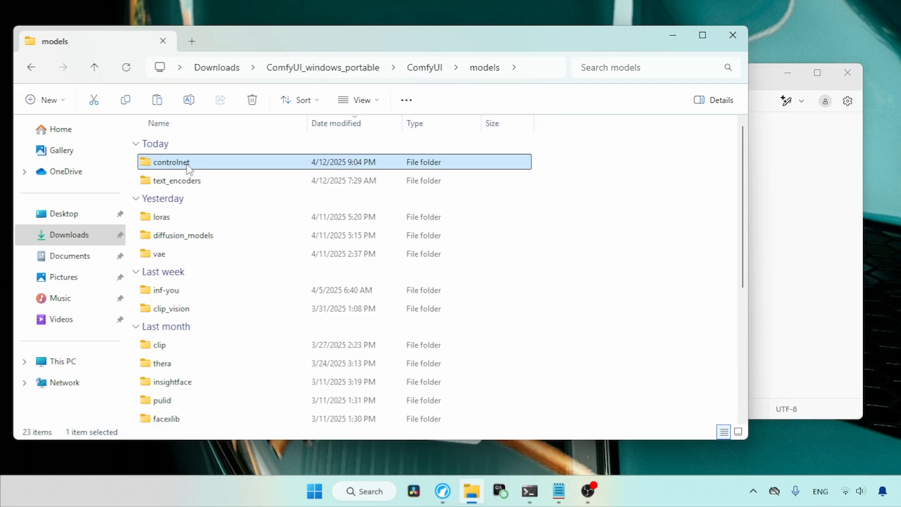
{"action": "double_click", "coordinate": [169, 162]}
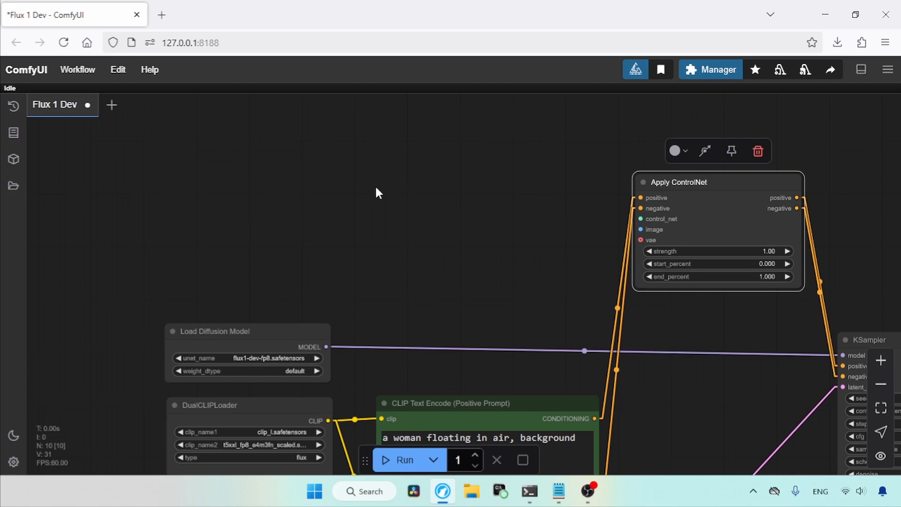
{"action": "mouse_move", "coordinate": [320, 170]}
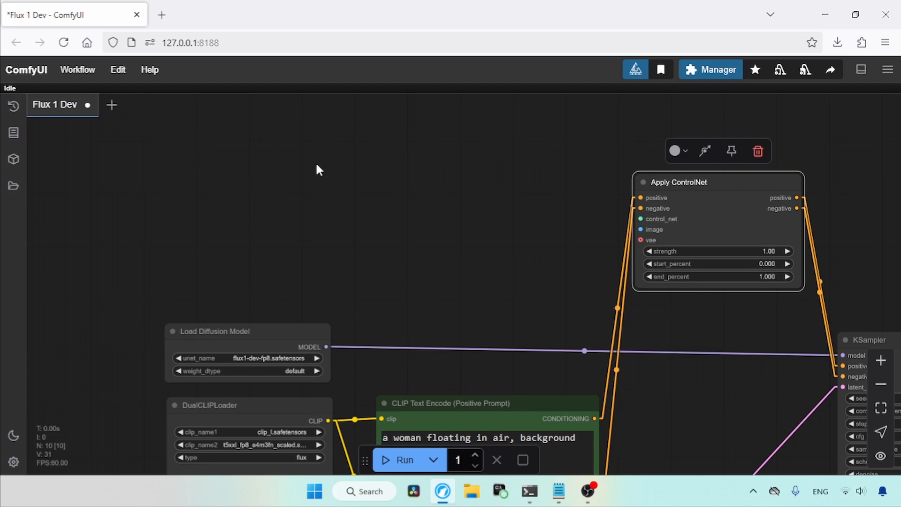
- Add a Load ControlNet Model node from the canvas node search
{"action": "double_click", "coordinate": [319, 170]}
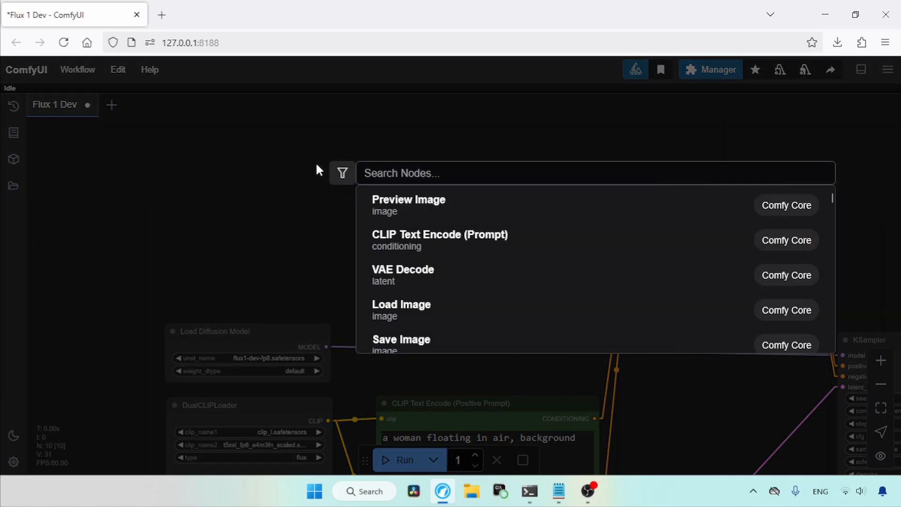
{"action": "left_click", "coordinate": [575, 172]}
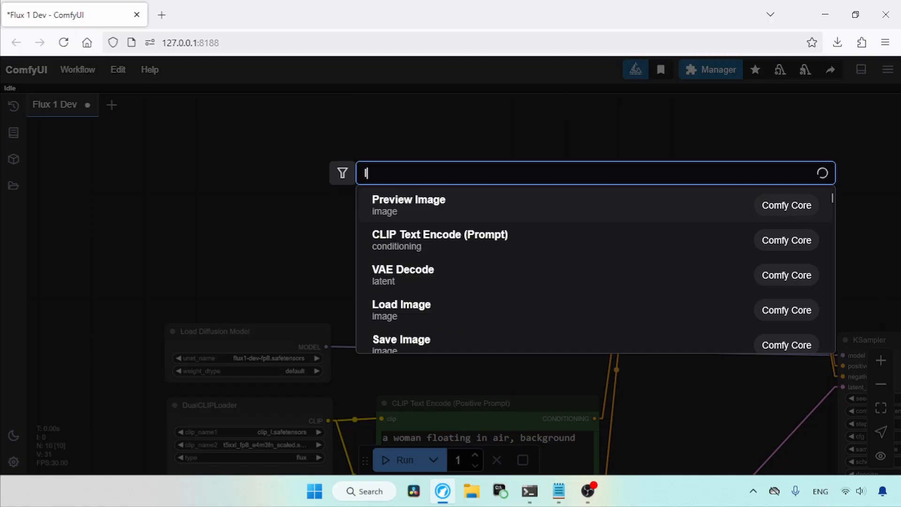
{"action": "type", "text": "load control"}
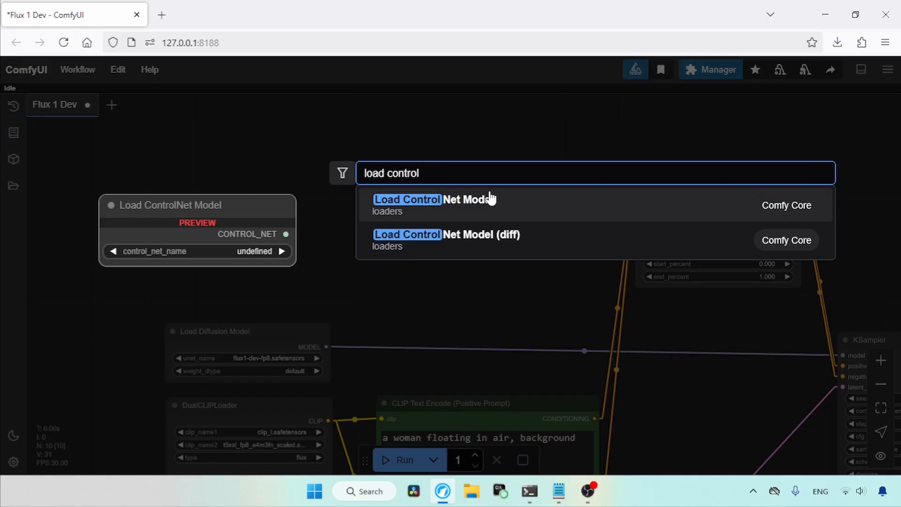
{"action": "left_click", "coordinate": [433, 199]}
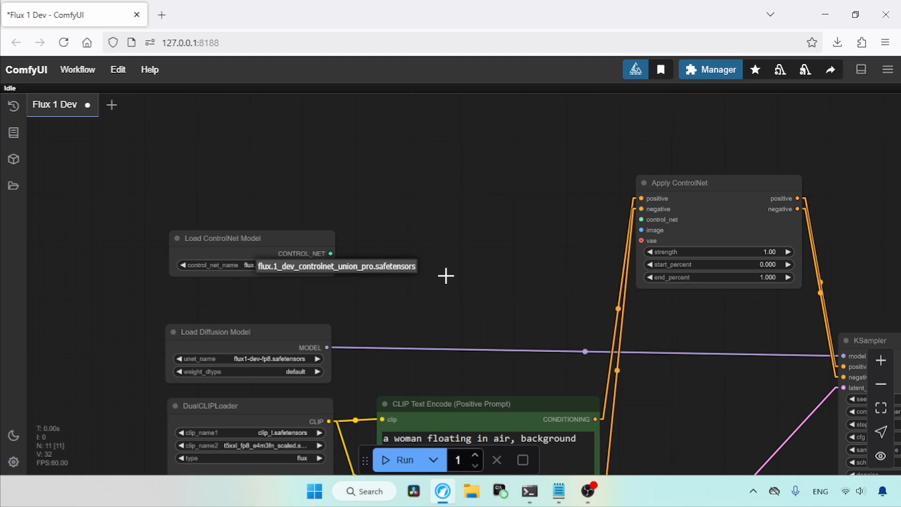
{"action": "mouse_move", "coordinate": [882, 357]}
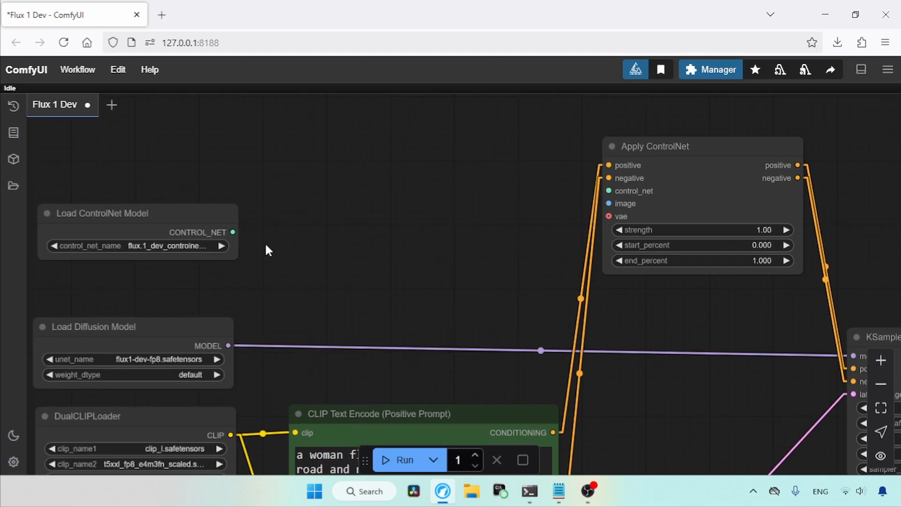
{"action": "mouse_move", "coordinate": [385, 202]}
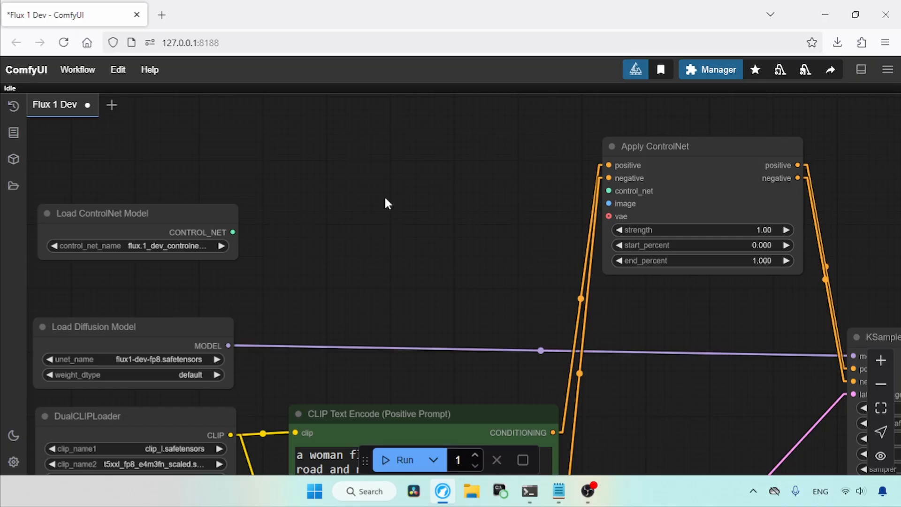
- Add a Set Shakker Labs Union ControlNet Type node set to pose and wire the loader into it
{"action": "type", "text": "set shak"}
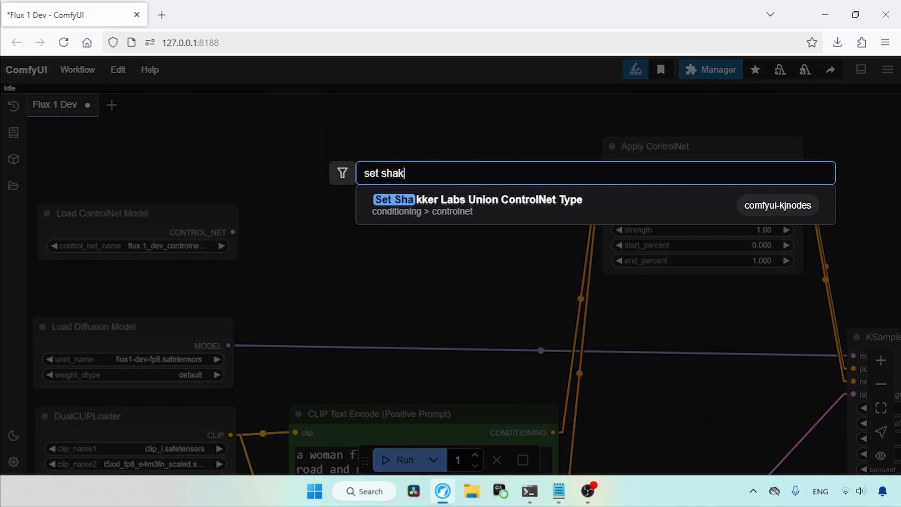
{"action": "type", "text": "ker"}
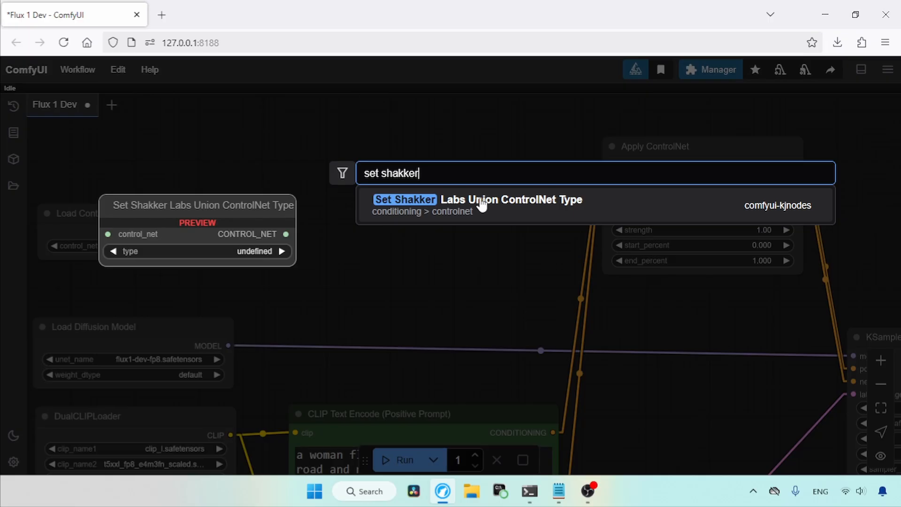
{"action": "left_click", "coordinate": [477, 199]}
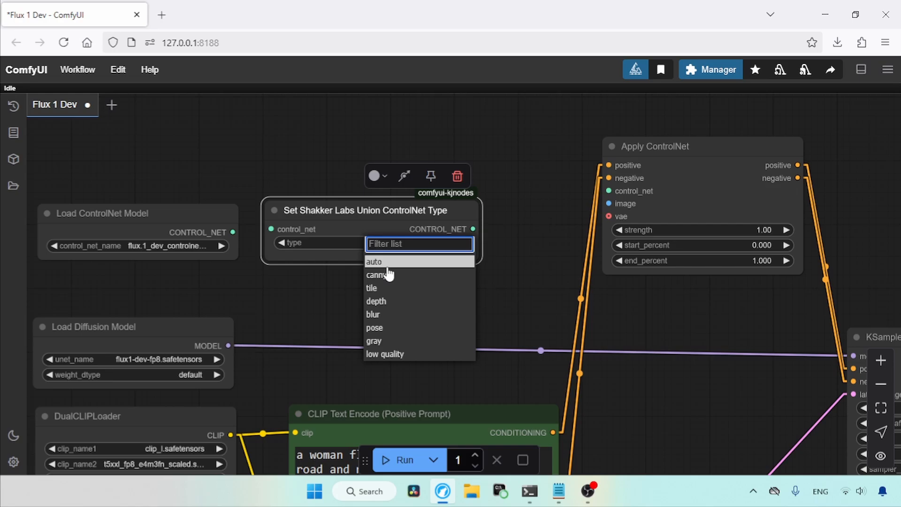
{"action": "left_click", "coordinate": [375, 327]}
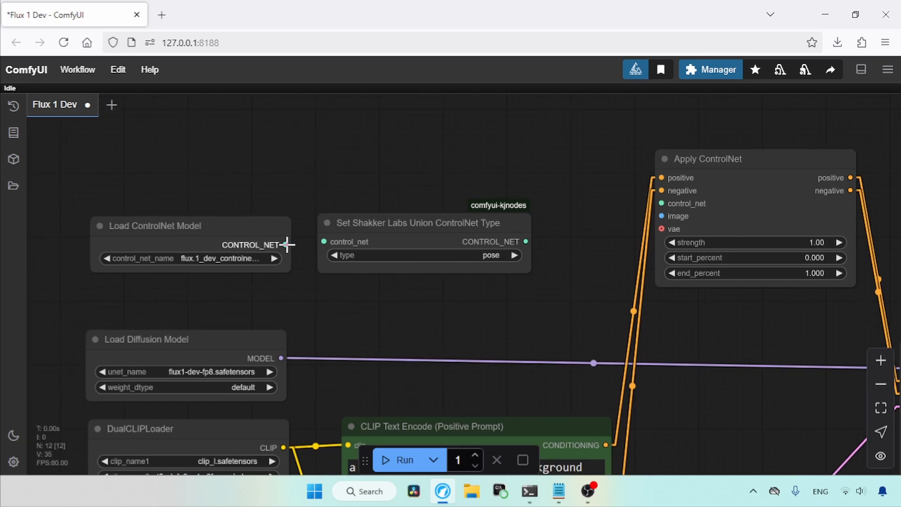
{"action": "left_click_drag", "start_coordinate": [282, 245], "coordinate": [327, 242]}
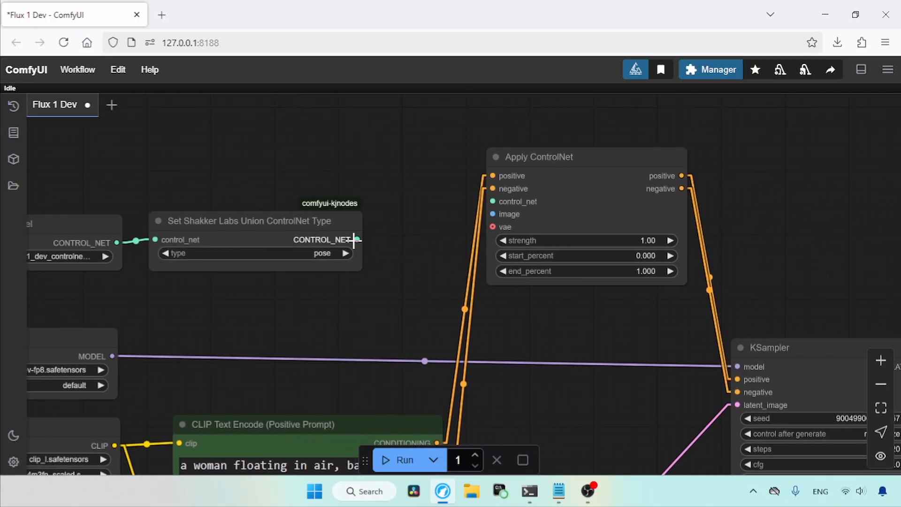
{"action": "left_click_drag", "start_coordinate": [357, 239], "coordinate": [491, 202]}
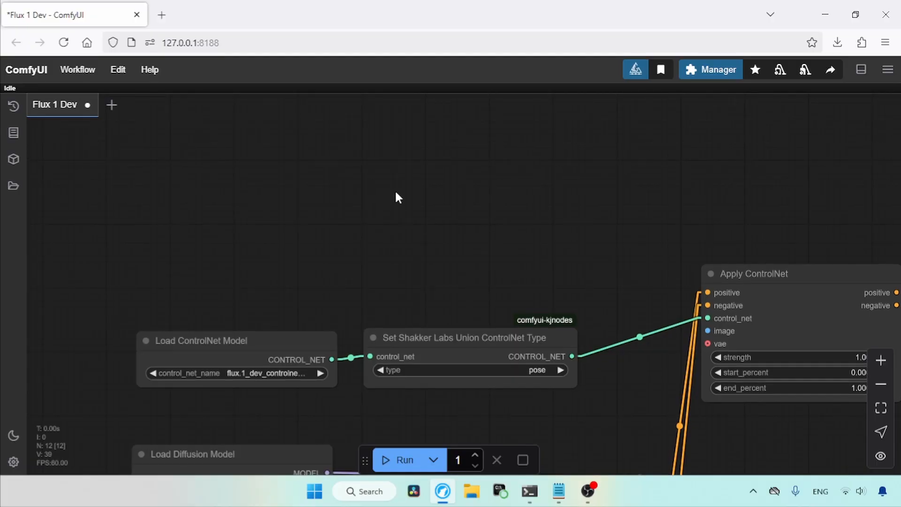
{"action": "mouse_move", "coordinate": [313, 203]}
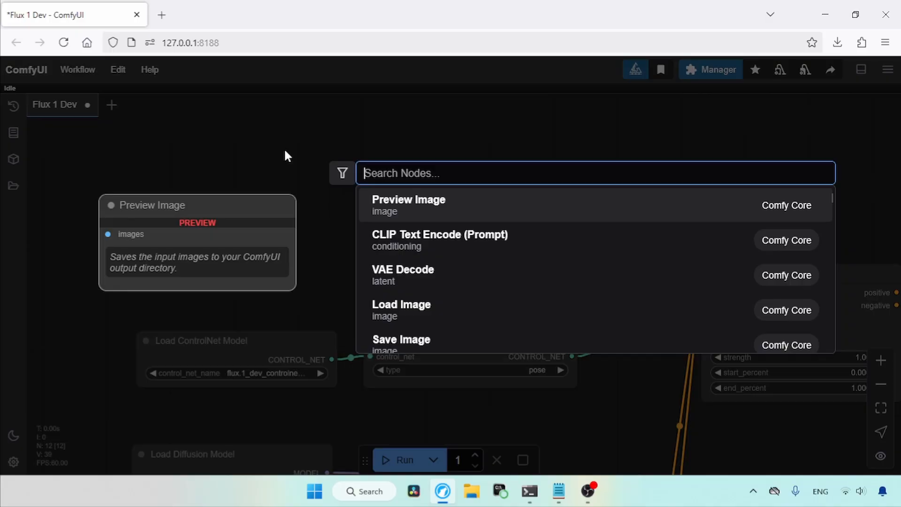
- Add a Load Image node and upload juicy-couture-sport15-787x1200.jpg into it
{"action": "type", "text": "load i"}
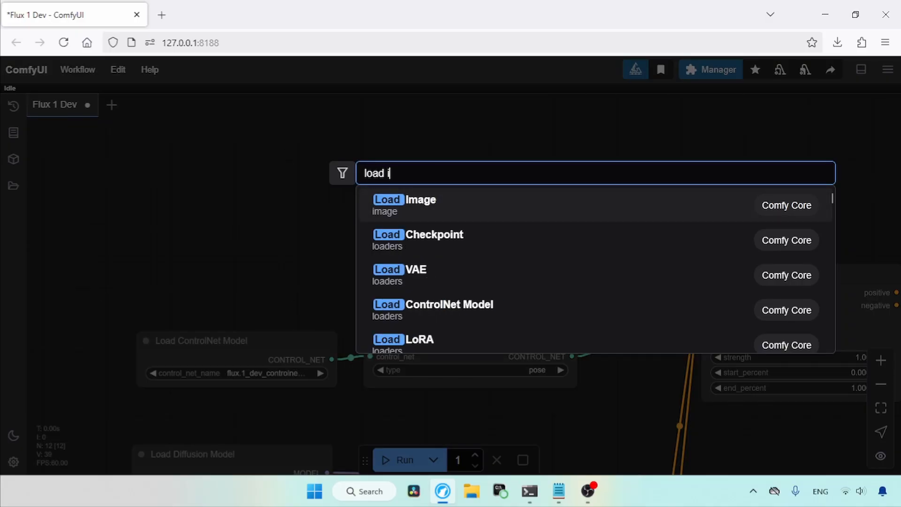
{"action": "left_click", "coordinate": [404, 204]}
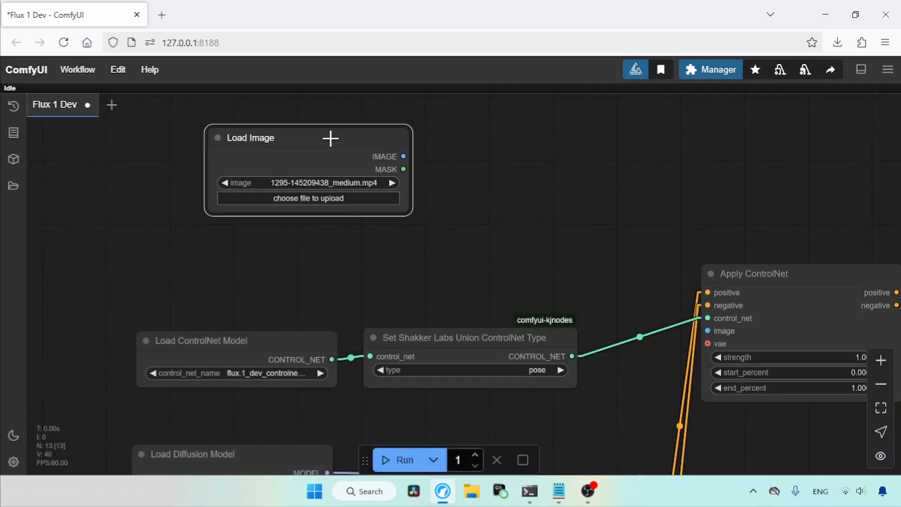
{"action": "left_click_drag", "start_coordinate": [308, 137], "coordinate": [248, 111]}
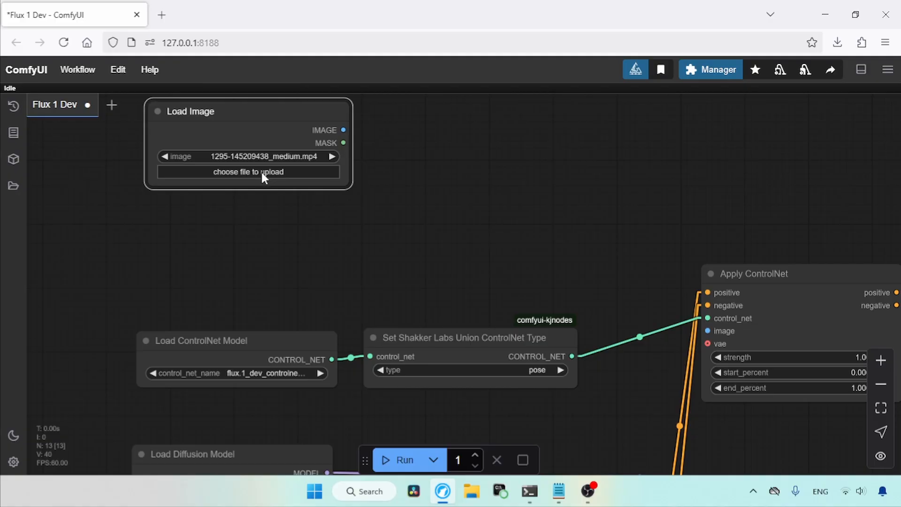
{"action": "left_click", "coordinate": [248, 171]}
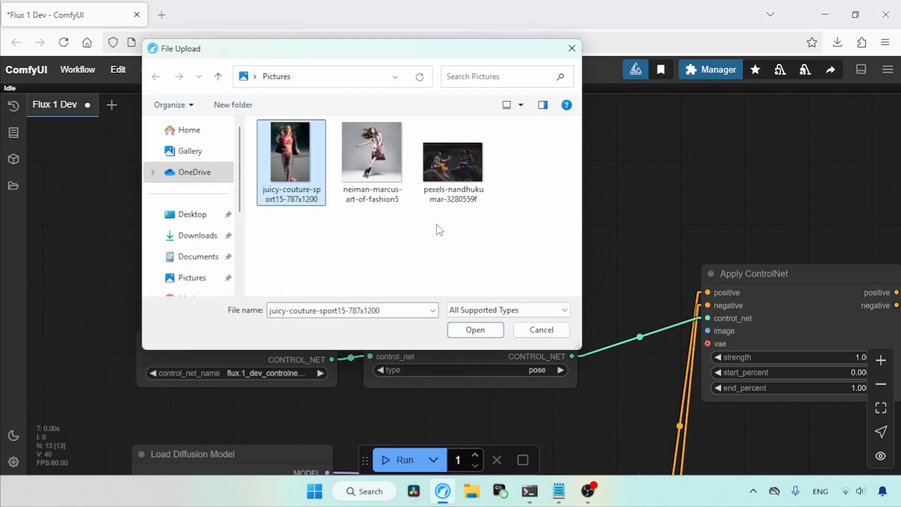
{"action": "left_click", "coordinate": [475, 329]}
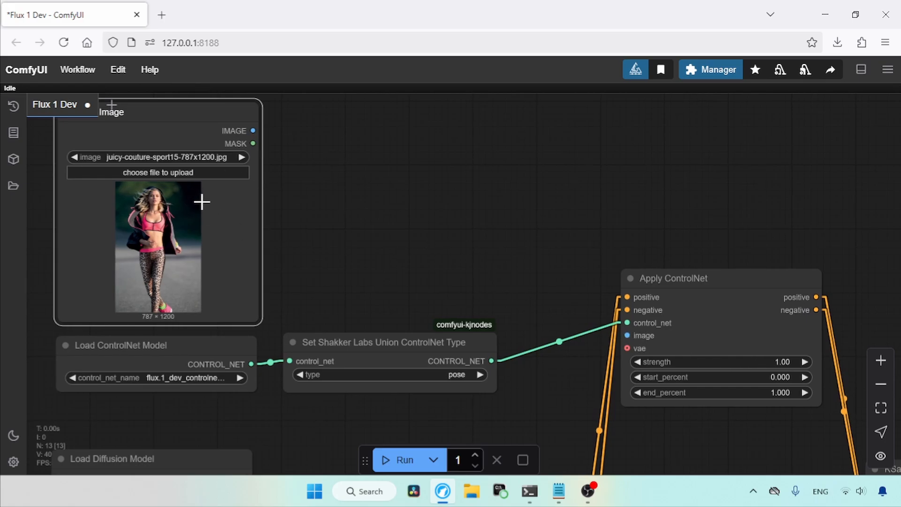
{"action": "mouse_move", "coordinate": [538, 207]}
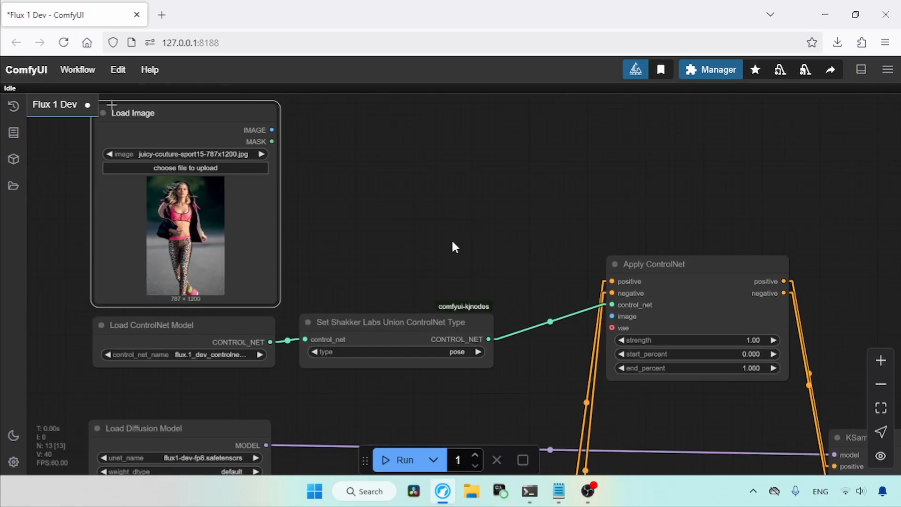
- Add the essentials Image Resize node fed by Load Image, 700×700, nearest, pad, always
{"action": "double_click", "coordinate": [454, 247]}
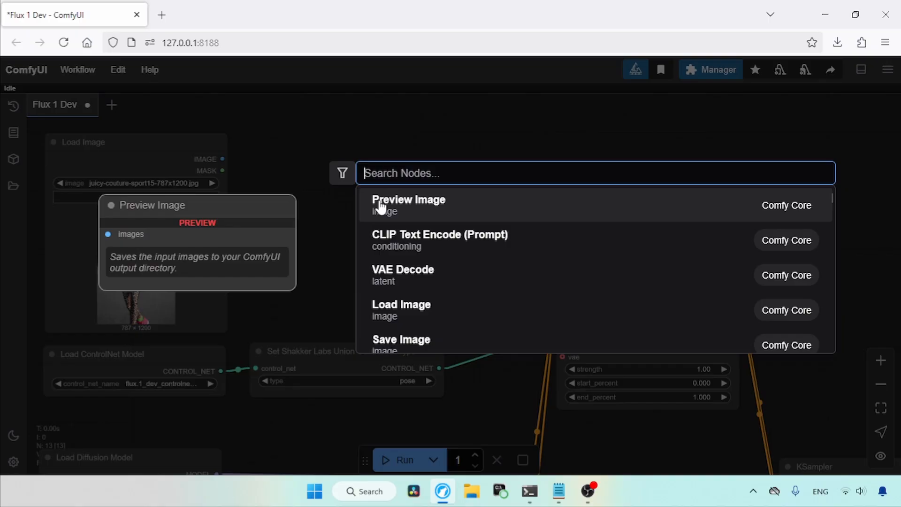
{"action": "type", "text": "resi"}
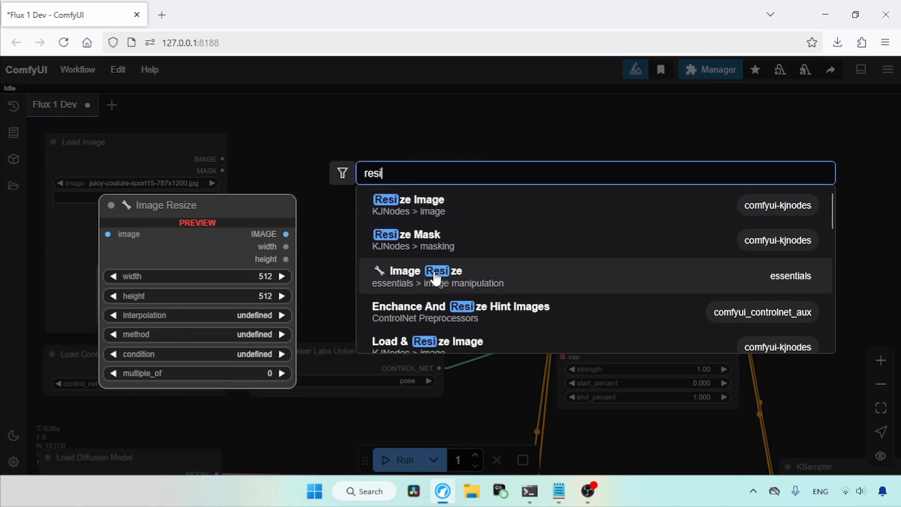
{"action": "left_click", "coordinate": [419, 276]}
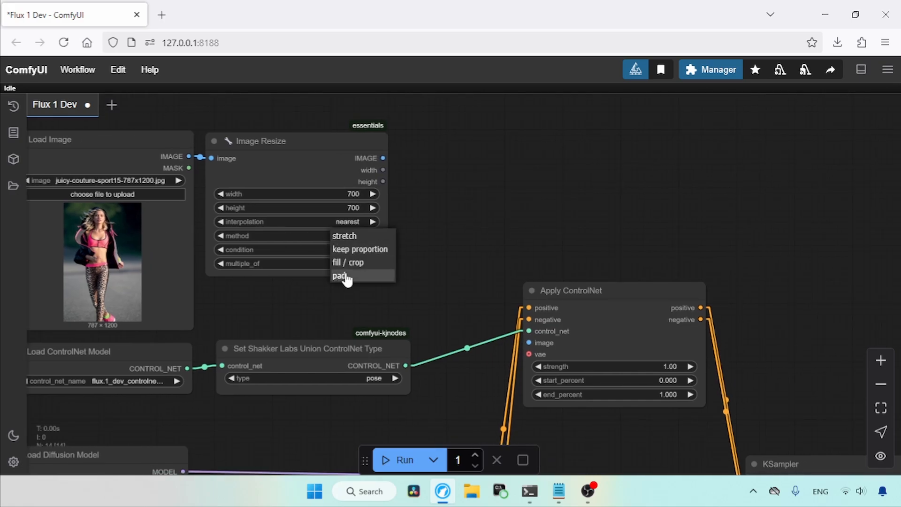
{"action": "left_click", "coordinate": [340, 275]}
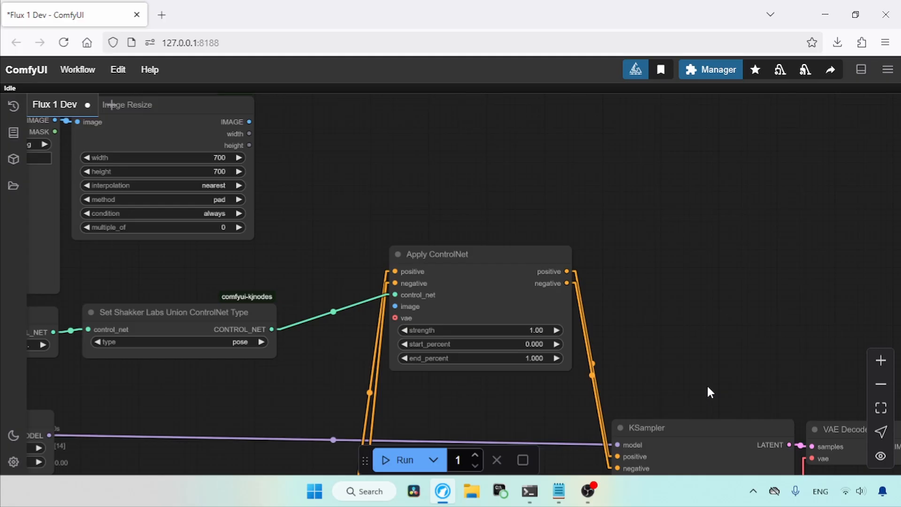
{"action": "left_click_drag", "start_coordinate": [710, 392], "coordinate": [681, 315]}
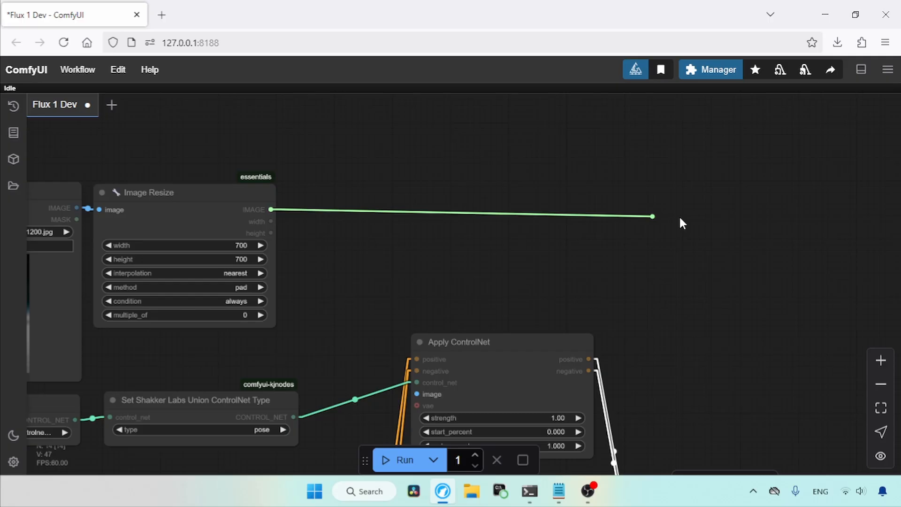
{"action": "left_click", "coordinate": [652, 217]}
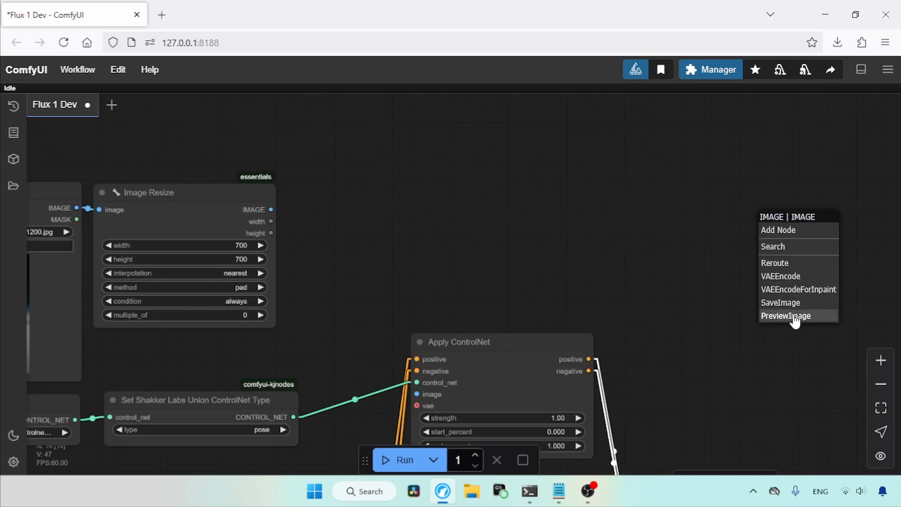
- Attach a Preview Image node to the Image Resize output
{"action": "left_click", "coordinate": [785, 315]}
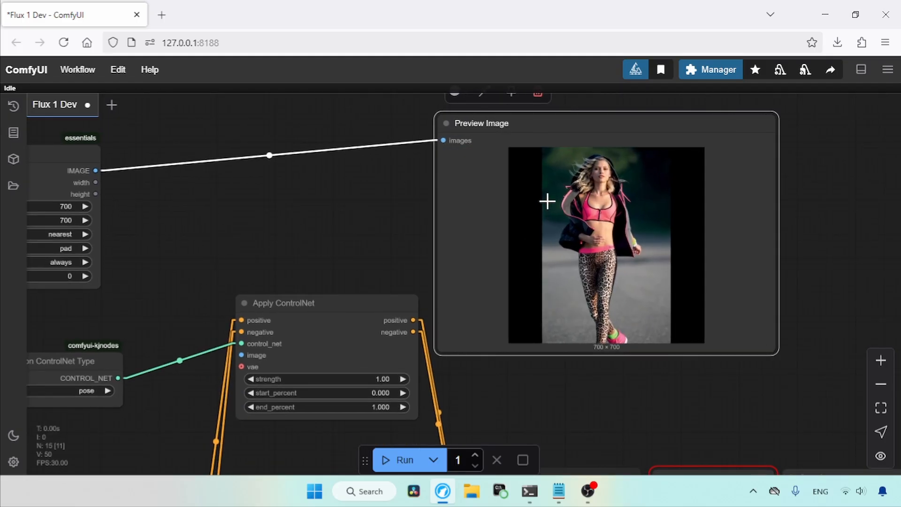
{"action": "mouse_move", "coordinate": [543, 170]}
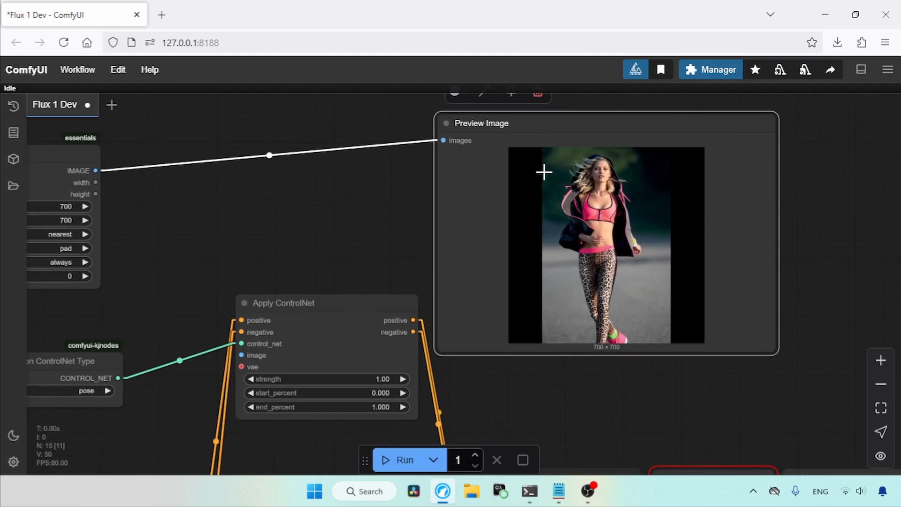
{"action": "mouse_move", "coordinate": [646, 214]}
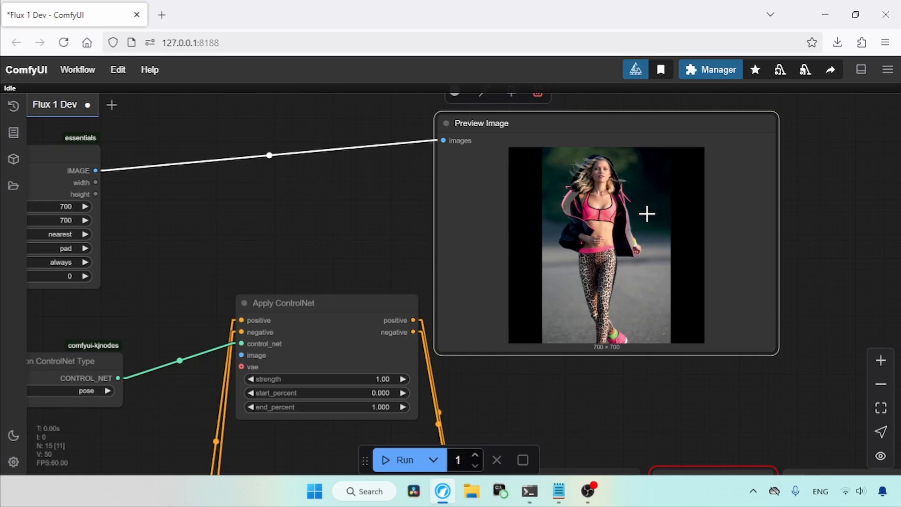
{"action": "mouse_move", "coordinate": [550, 198]}
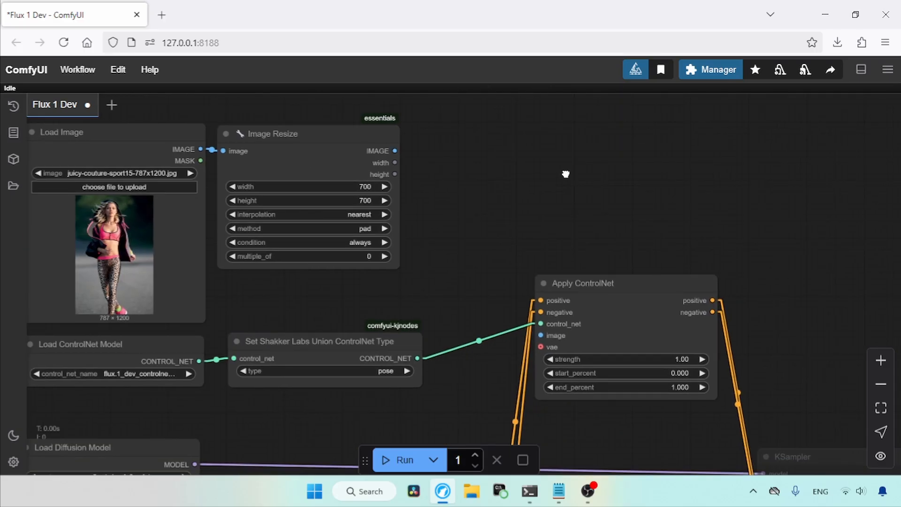
- Add a DWPose Estimator fed by the resized image, with resolution 1024
{"action": "left_click_drag", "start_coordinate": [565, 173], "coordinate": [444, 196]}
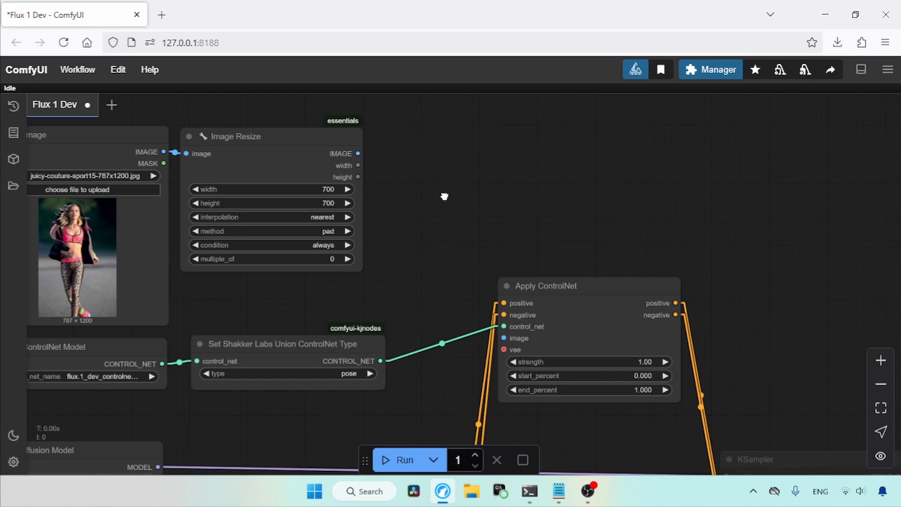
{"action": "double_click", "coordinate": [444, 197]}
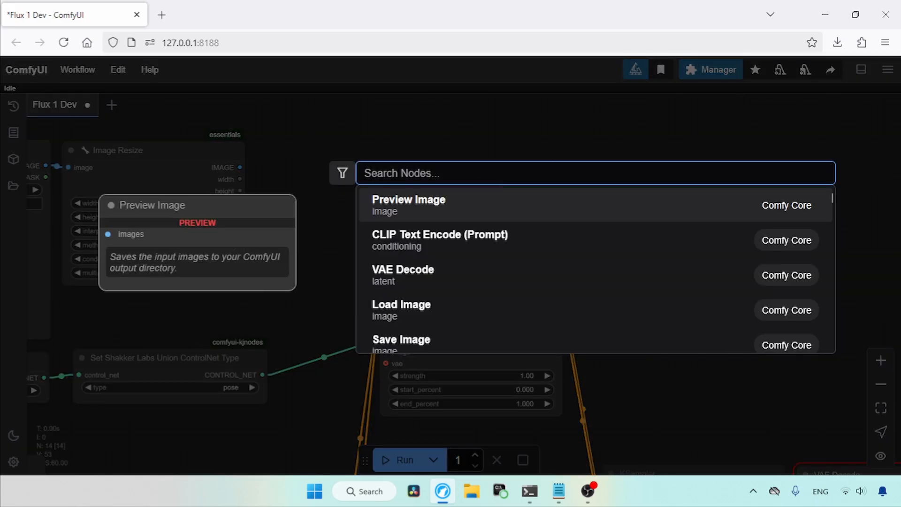
{"action": "type", "text": "dwpo"}
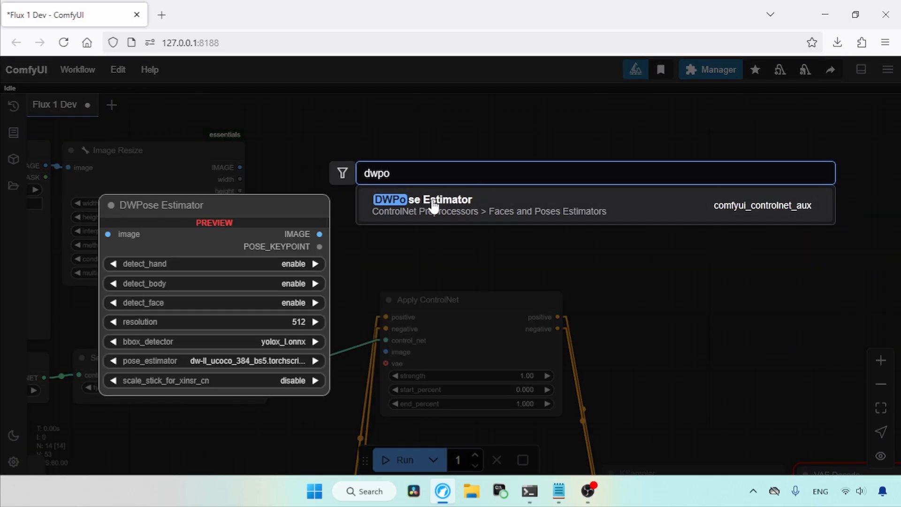
{"action": "left_click", "coordinate": [421, 206]}
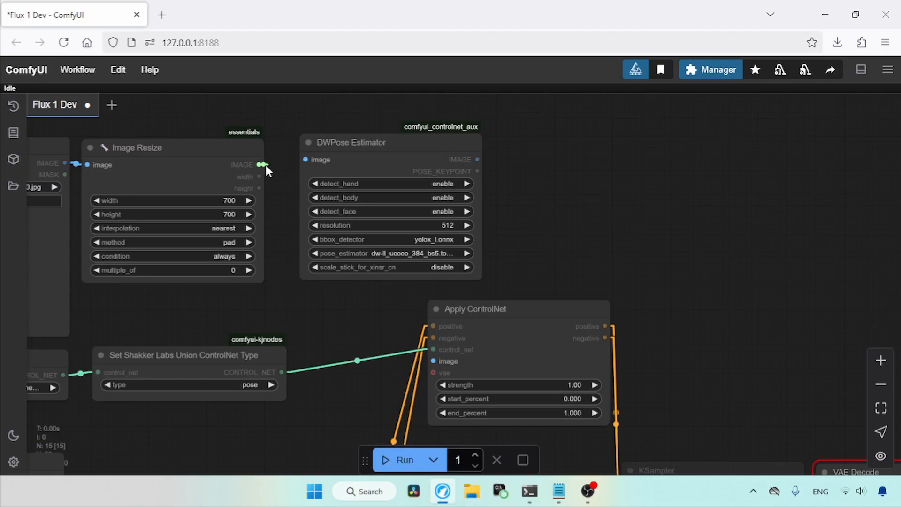
{"action": "left_click_drag", "start_coordinate": [262, 165], "coordinate": [306, 160]}
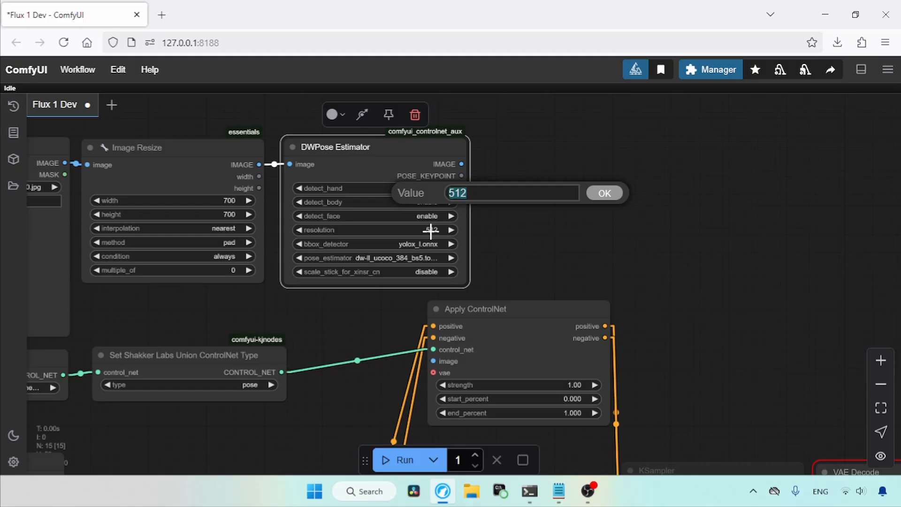
{"action": "type", "text": "1024"}
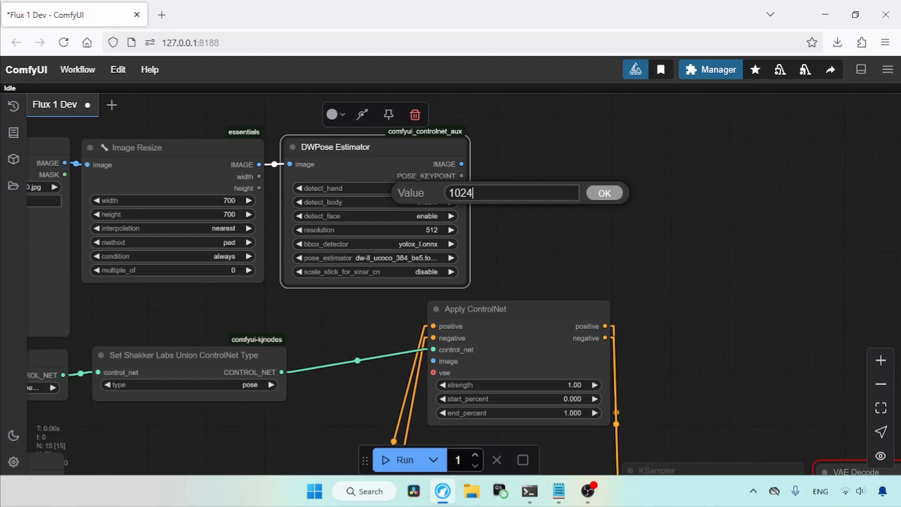
{"action": "left_click", "coordinate": [603, 193]}
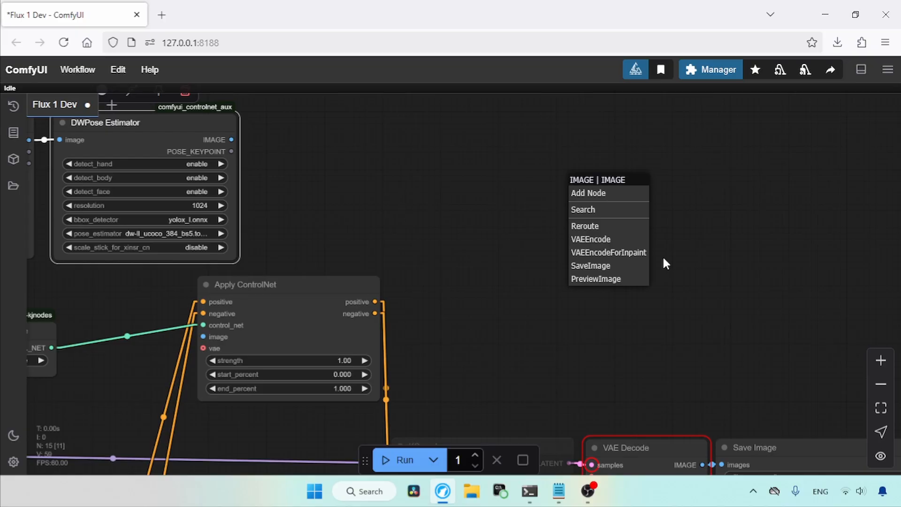
- Preview the extracted pose, run the workflow, and wire the pose image into Apply ControlNet
{"action": "left_click", "coordinate": [596, 278]}
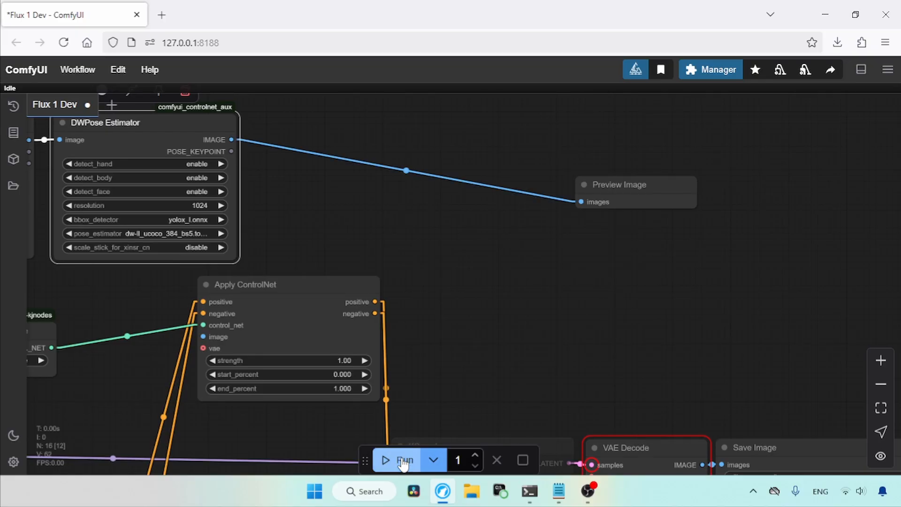
{"action": "left_click", "coordinate": [404, 460]}
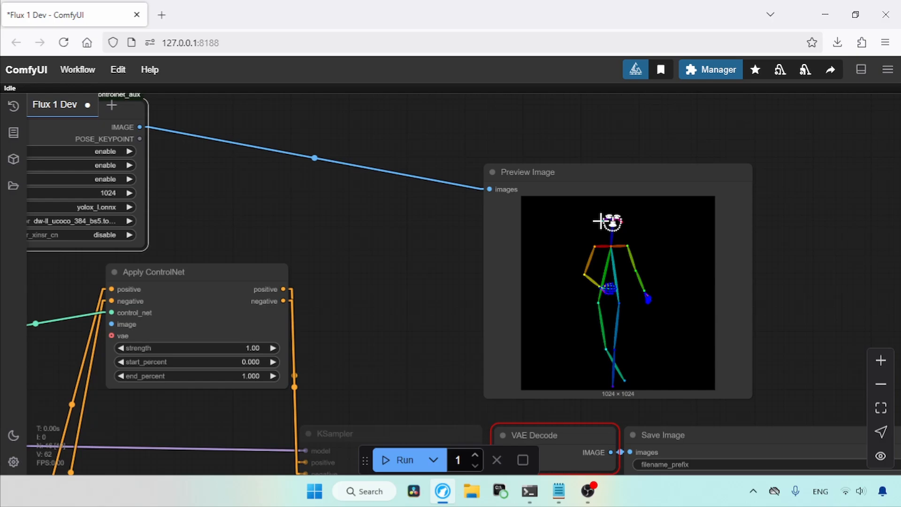
{"action": "left_click", "coordinate": [618, 173]}
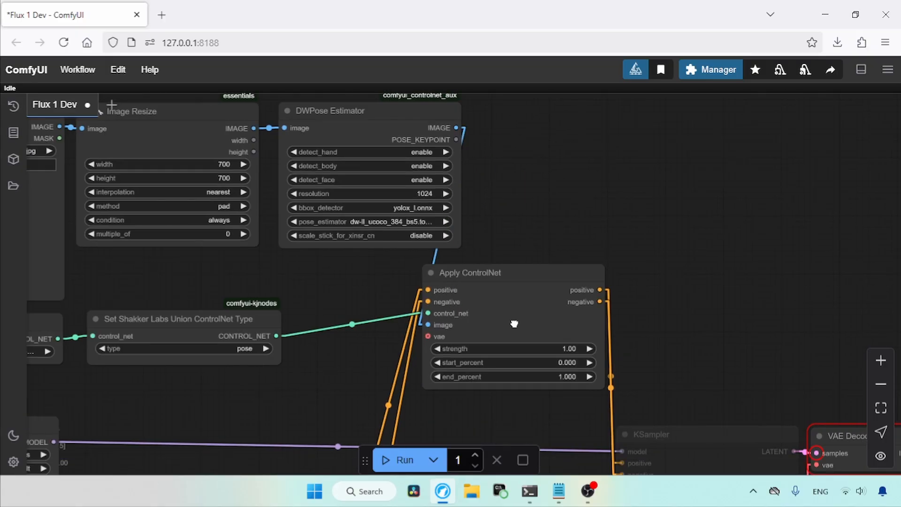
- Set Apply ControlNet strength 0.6 and end_percent 0.4, then bring the prompt nodes into view
{"action": "left_click_drag", "start_coordinate": [514, 324], "coordinate": [715, 438]}
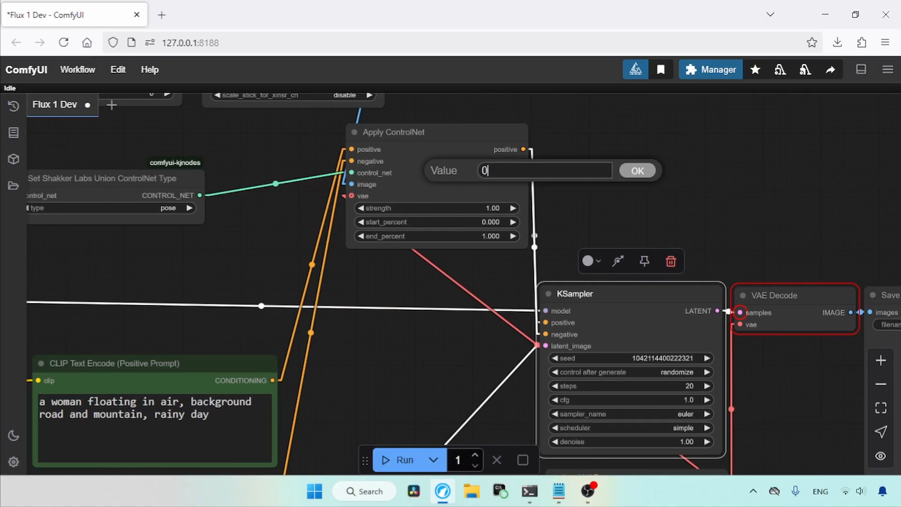
{"action": "type", "text": "."}
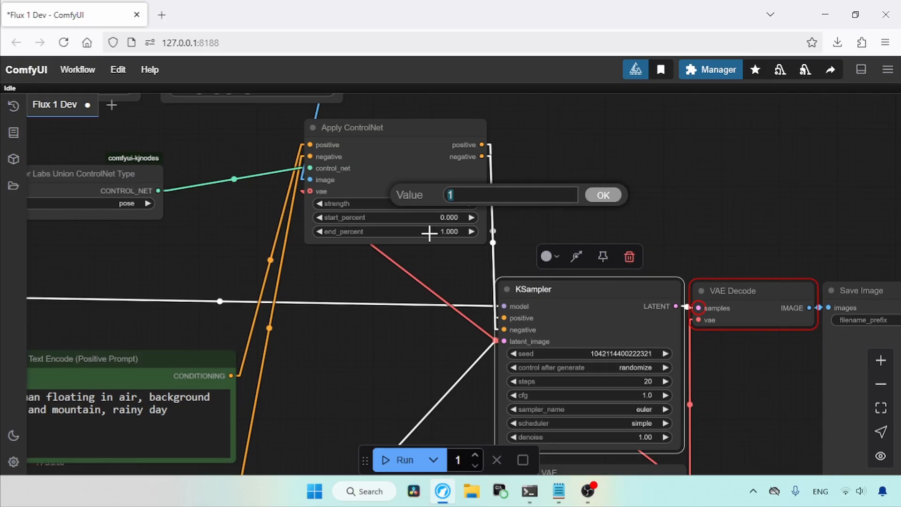
{"action": "type", "text": "0."}
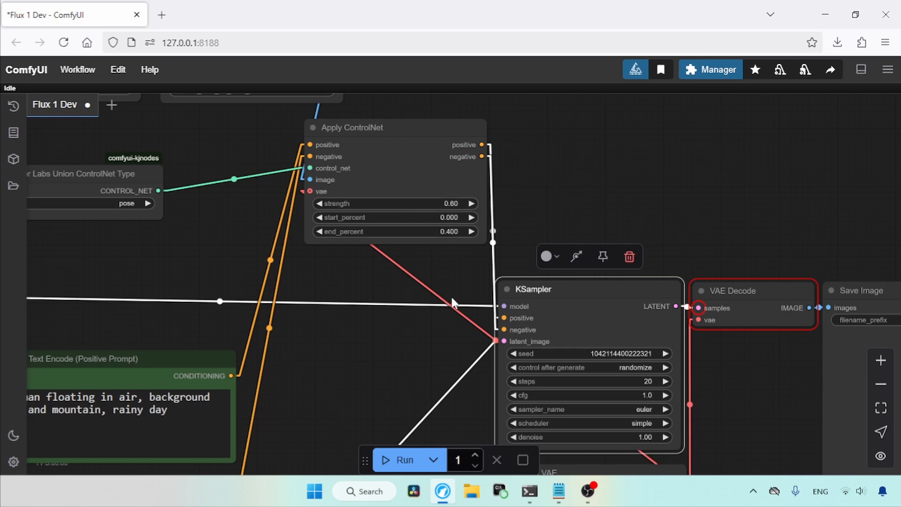
{"action": "left_click_drag", "start_coordinate": [454, 304], "coordinate": [457, 252]}
{"action": "type", "text": "a woman running on pavement, rainy day, beautiful, high quality, 4k"}
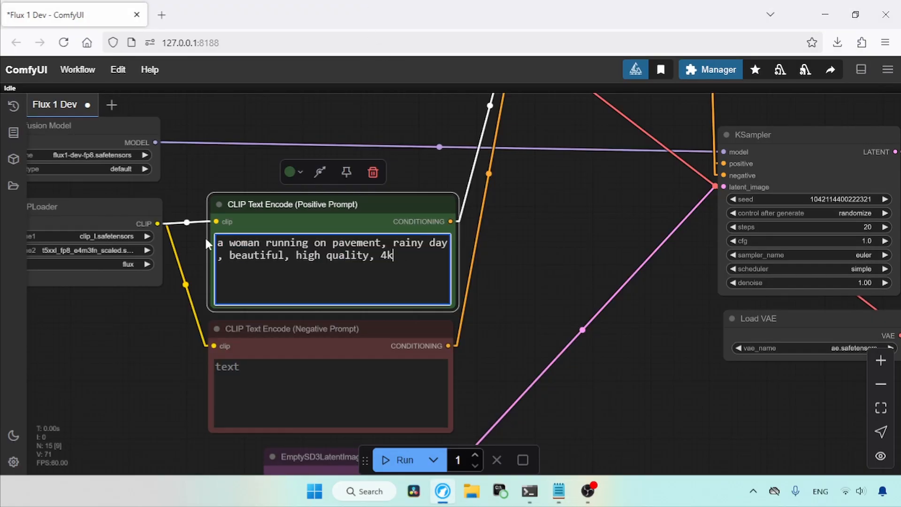
{"action": "mouse_move", "coordinate": [520, 270]}
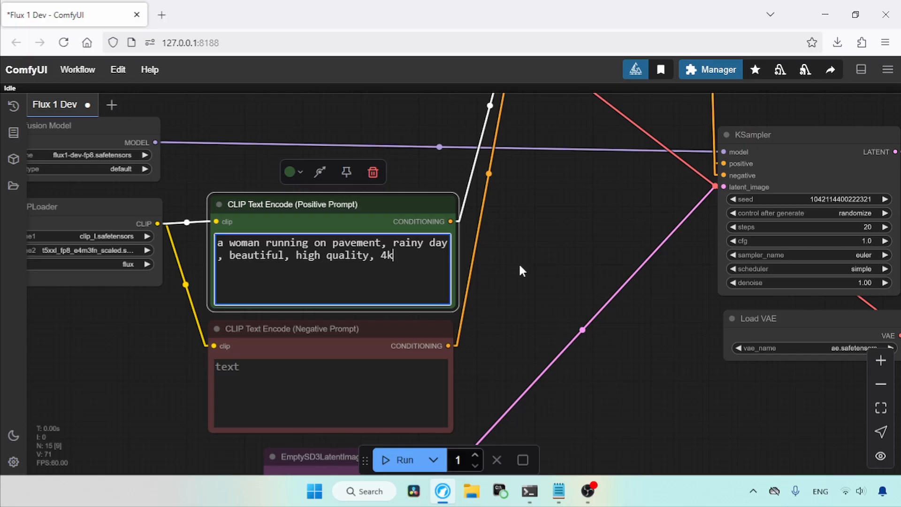
{"action": "mouse_move", "coordinate": [636, 223]}
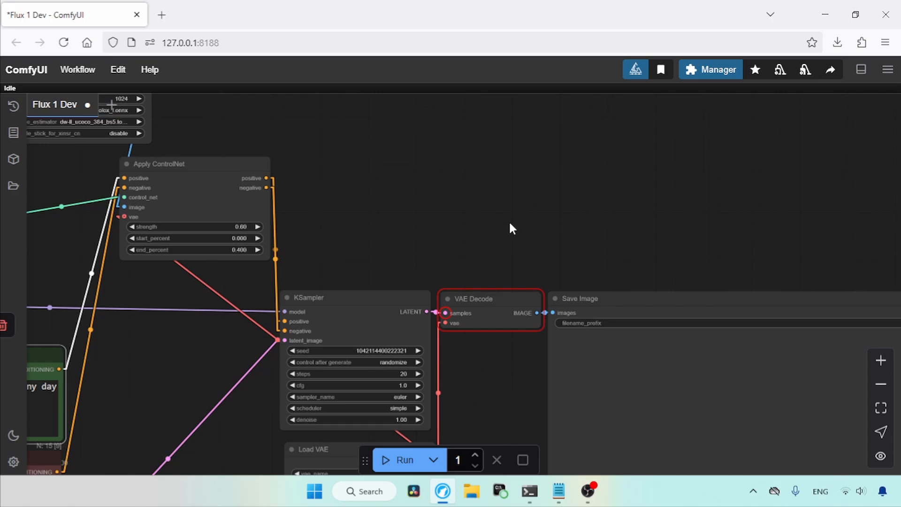
{"action": "mouse_move", "coordinate": [492, 175]}
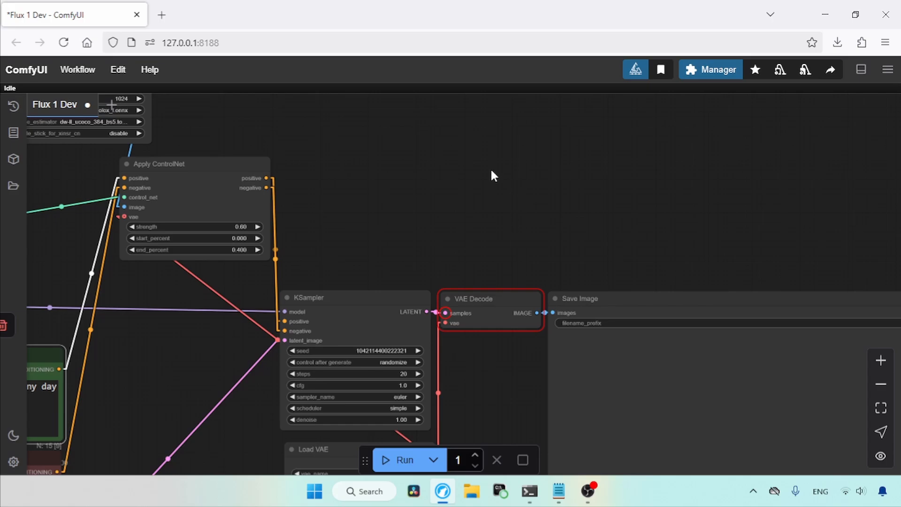
{"action": "mouse_move", "coordinate": [507, 217]}
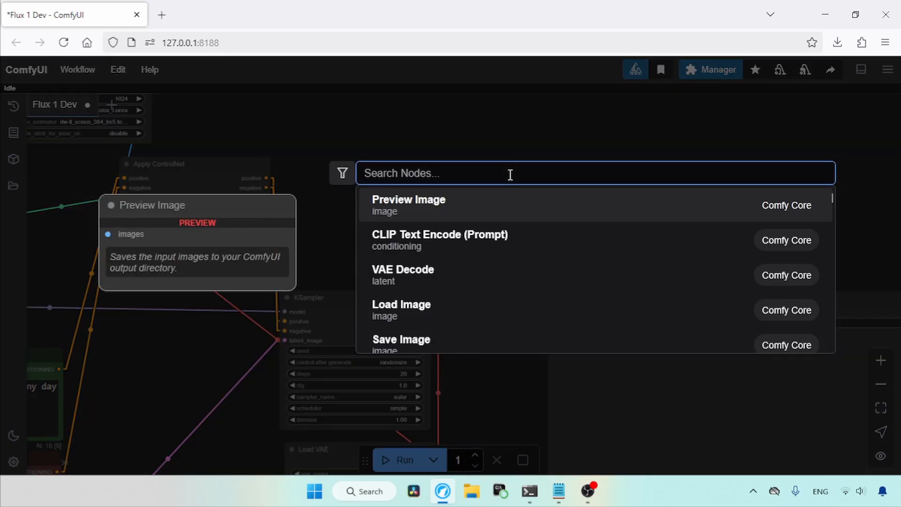
- Add an rgthree Image Comparer node and connect it into the workflow
{"action": "type", "text": "image comparer"}
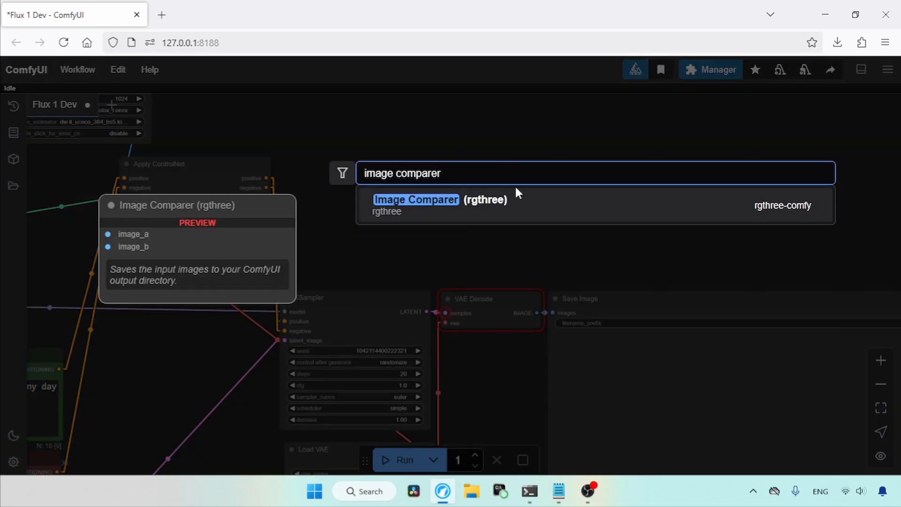
{"action": "left_click", "coordinate": [415, 199]}
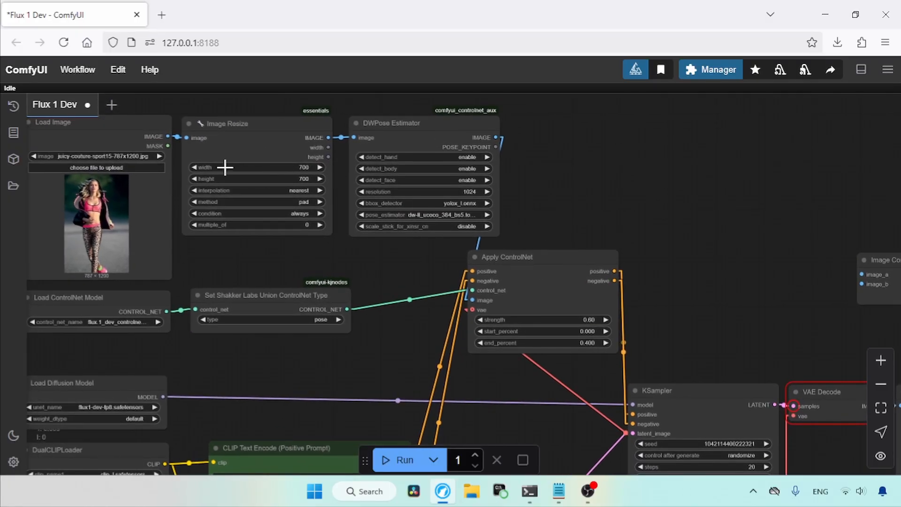
{"action": "left_click_drag", "start_coordinate": [167, 136], "coordinate": [861, 274]}
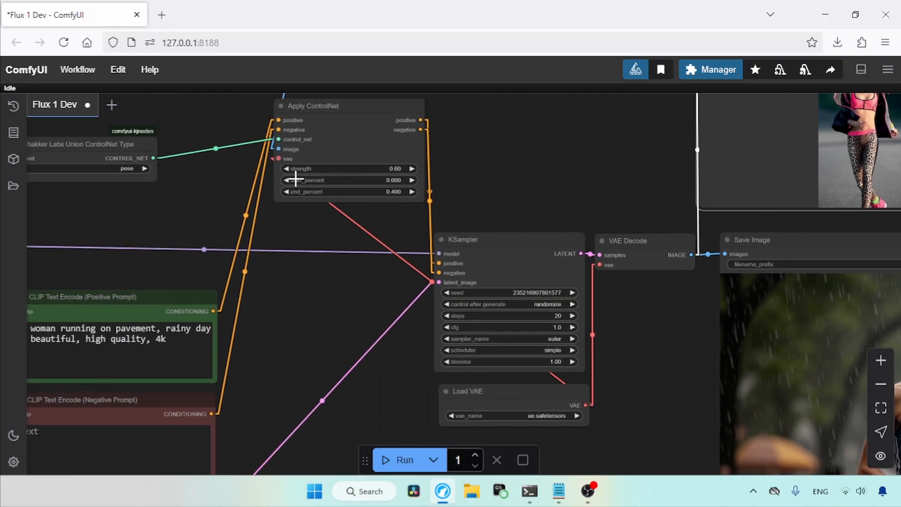
{"action": "mouse_move", "coordinate": [368, 191]}
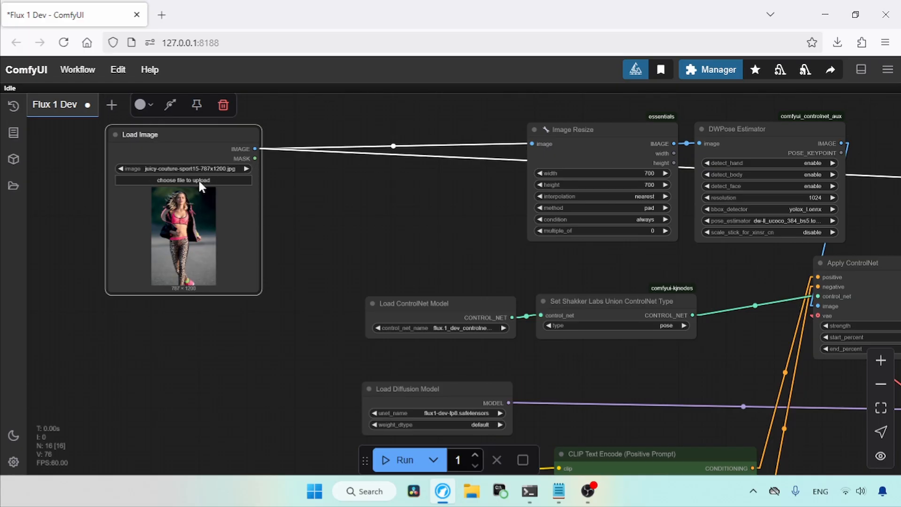
- Load pexels-nandhukumar-3280559f.jpg, the photo of two people on a rock, into Load Image
{"action": "left_click", "coordinate": [183, 180]}
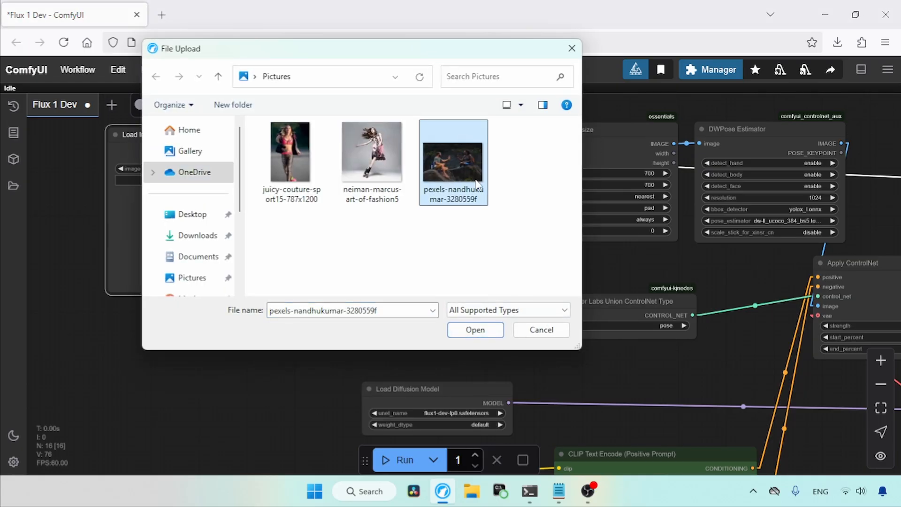
{"action": "left_click", "coordinate": [475, 329]}
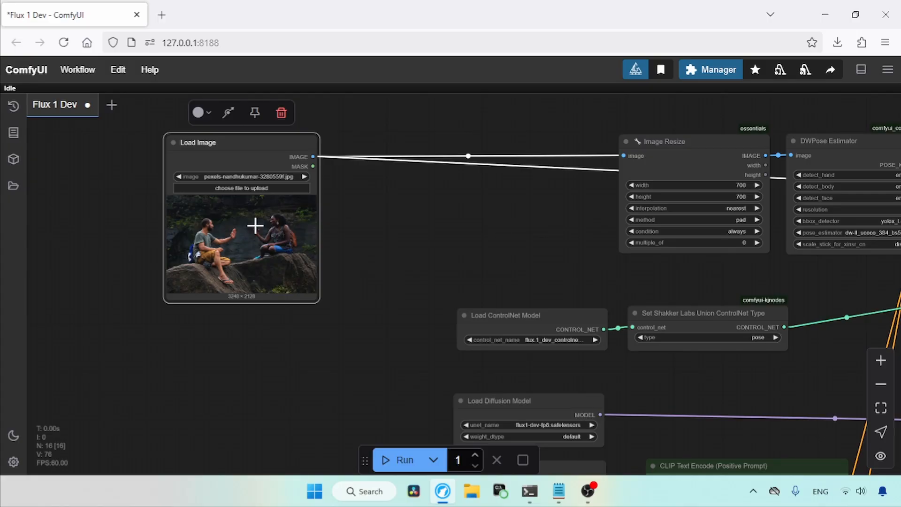
{"action": "right_click", "coordinate": [255, 225]}
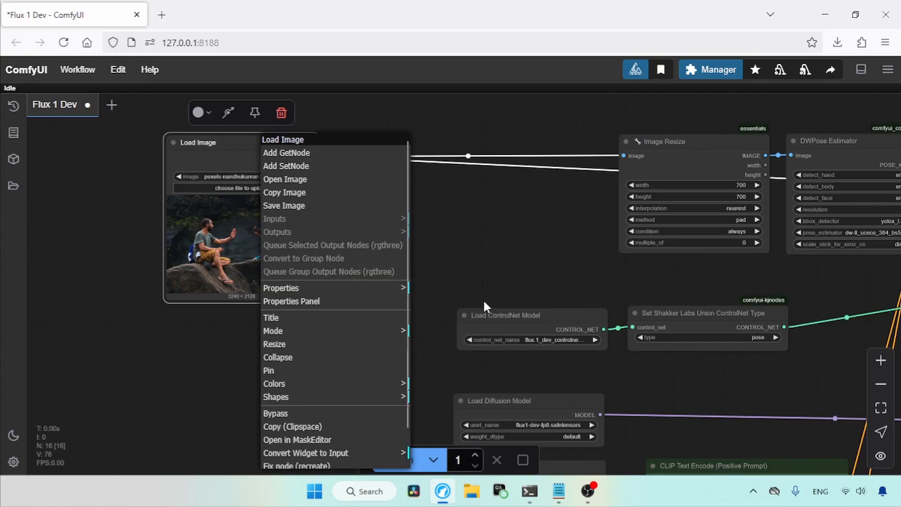
- In MaskEditor, paint over the man on the left and invert the mask
{"action": "left_click", "coordinate": [297, 439]}
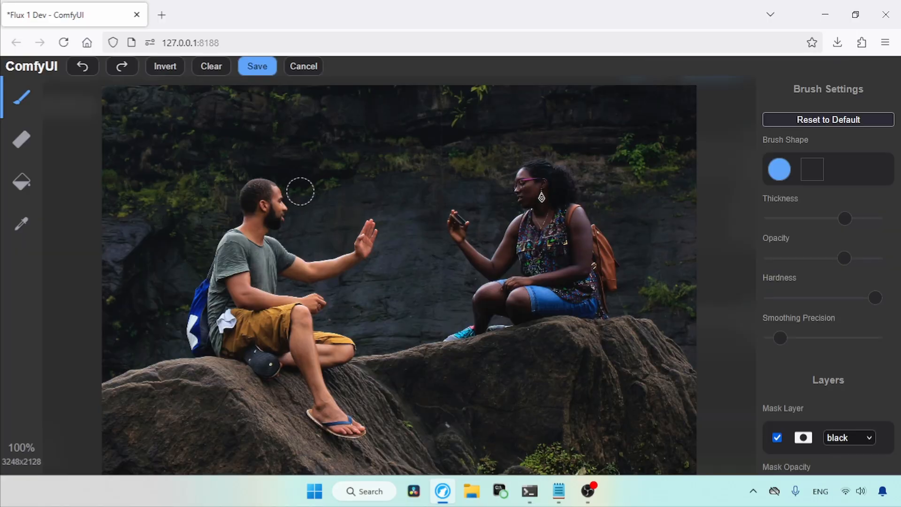
{"action": "mouse_move", "coordinate": [858, 255]}
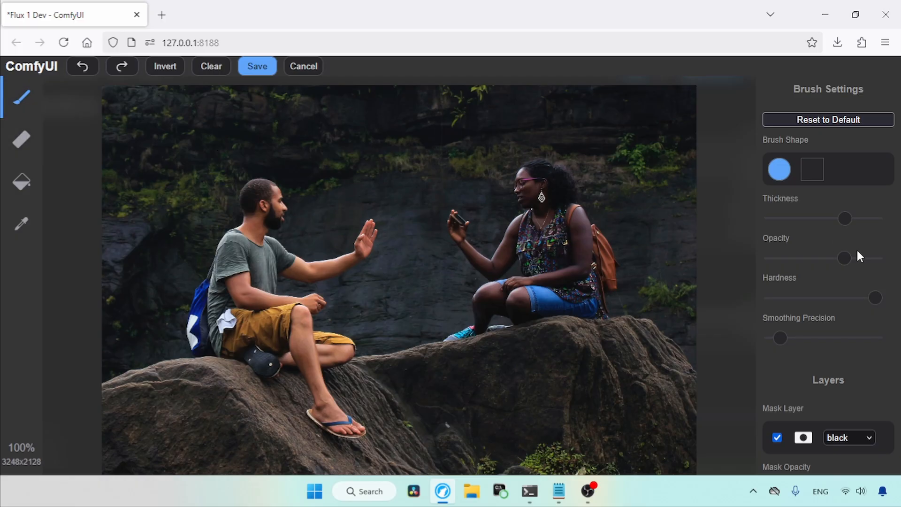
{"action": "left_click_drag", "start_coordinate": [242, 193], "coordinate": [236, 281]}
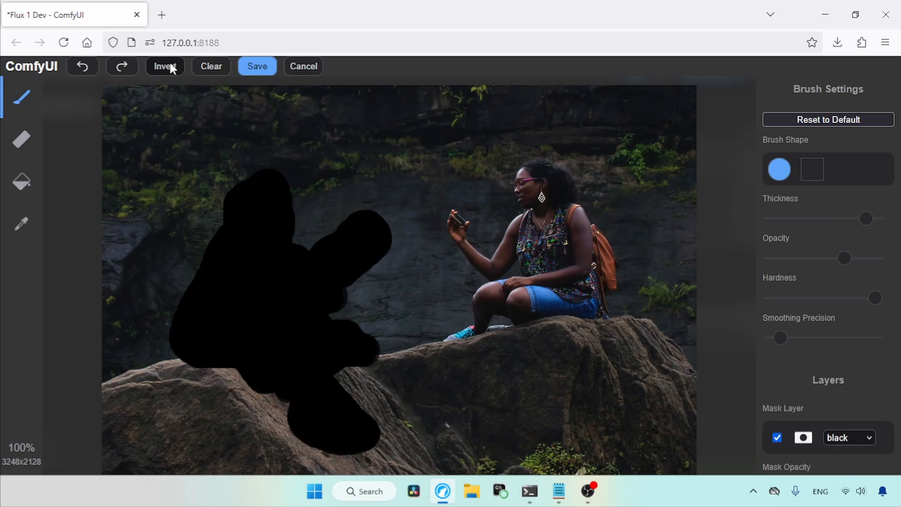
{"action": "left_click", "coordinate": [165, 65]}
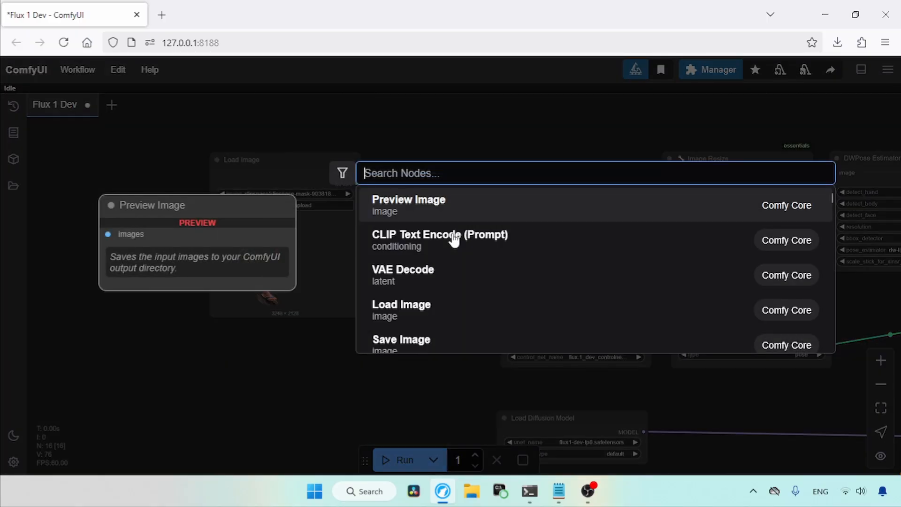
- Add Join Image with Alpha fed by Load Image's image and mask, output to Image Resize
{"action": "type", "text": "join"}
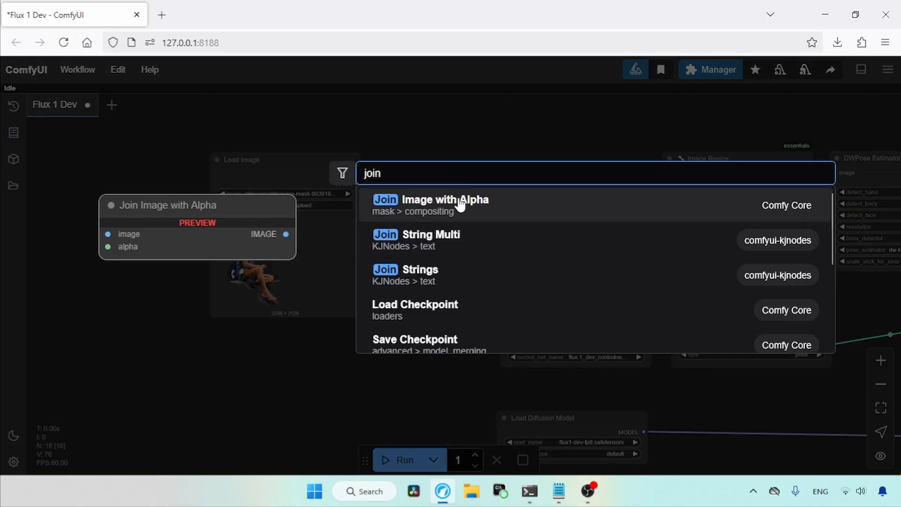
{"action": "left_click", "coordinate": [445, 199]}
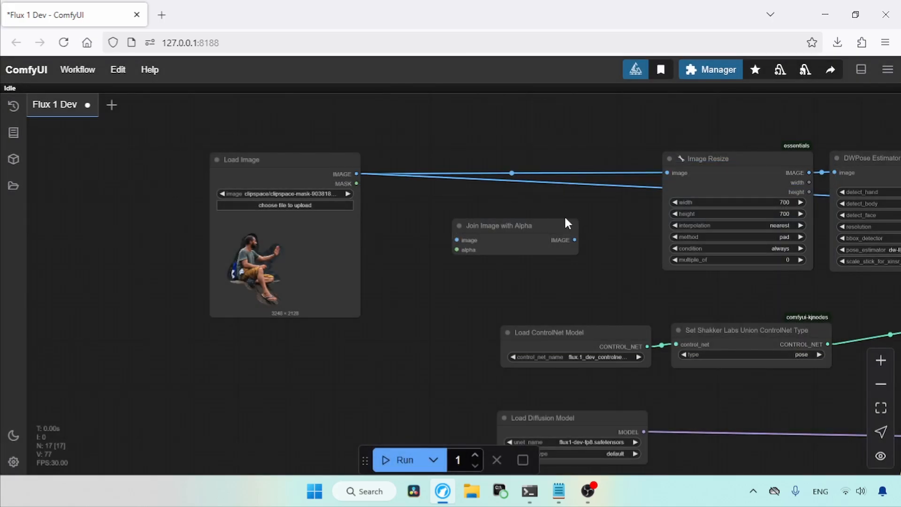
{"action": "left_click_drag", "start_coordinate": [356, 173], "coordinate": [456, 239]}
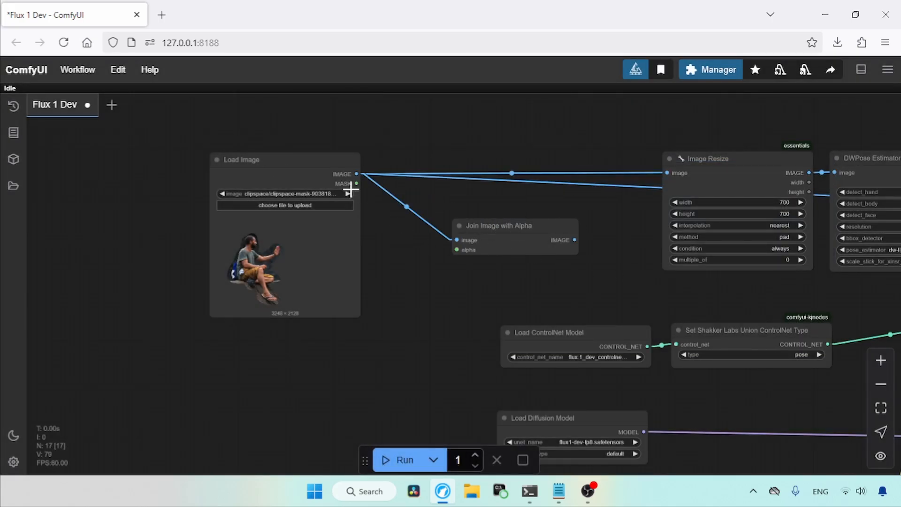
{"action": "left_click_drag", "start_coordinate": [357, 183], "coordinate": [456, 250]}
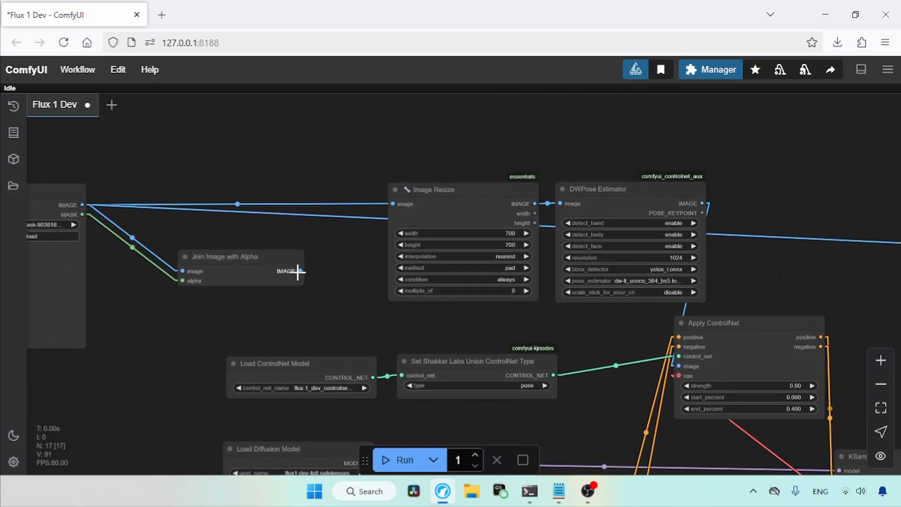
{"action": "left_click_drag", "start_coordinate": [298, 270], "coordinate": [393, 204]}
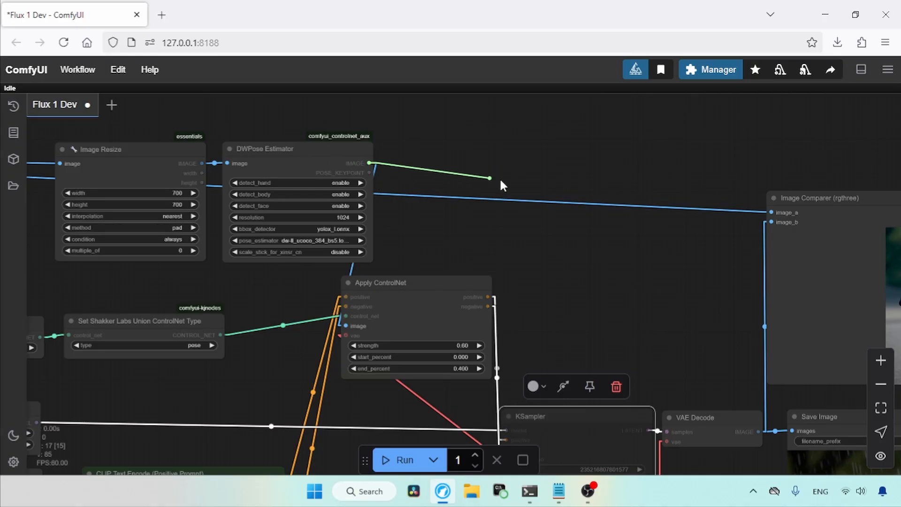
- Add a Preview Image node on DWPose Estimator's output to view the single skeleton
{"action": "left_click", "coordinate": [404, 460]}
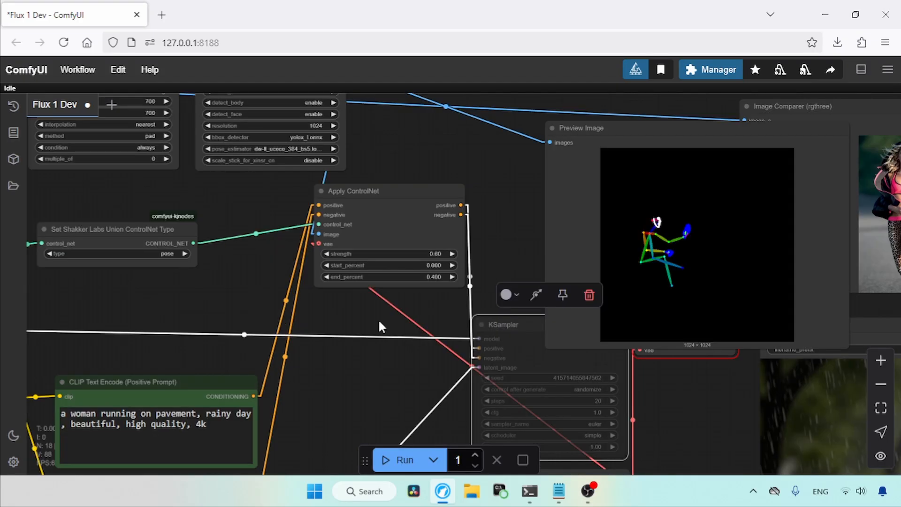
{"action": "mouse_move", "coordinate": [428, 340]}
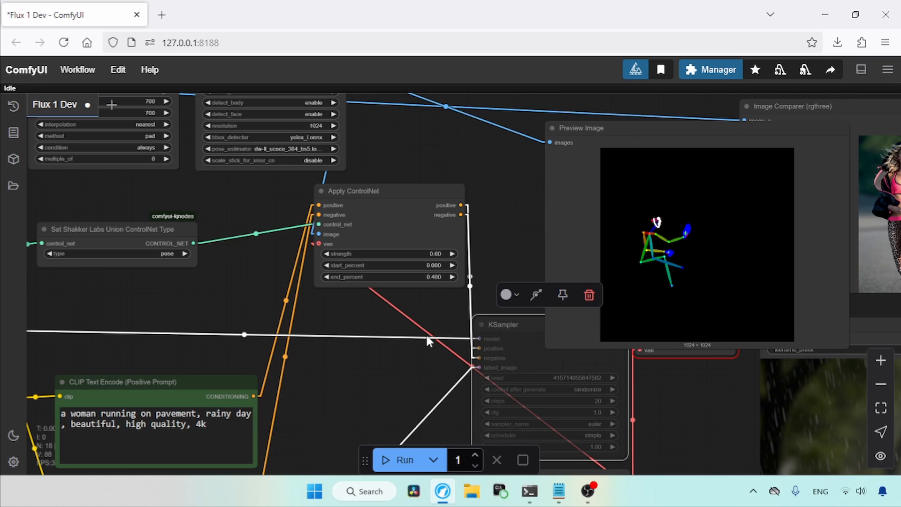